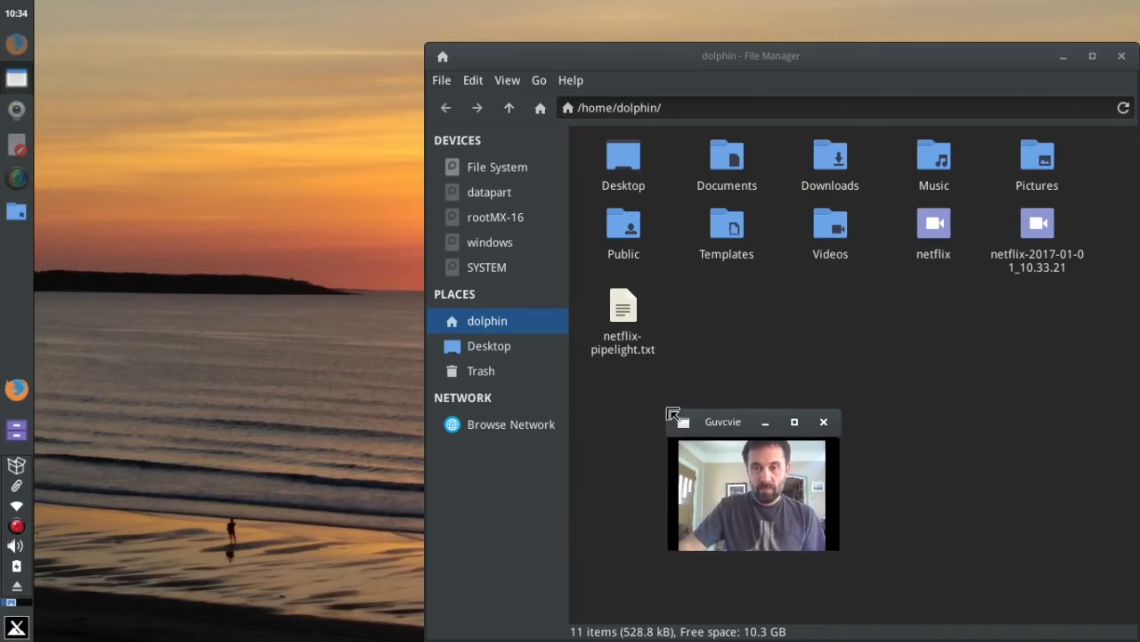
Search the MX Community wiki for 'netflix'
left_click_drag(723, 420, 1005, 481)
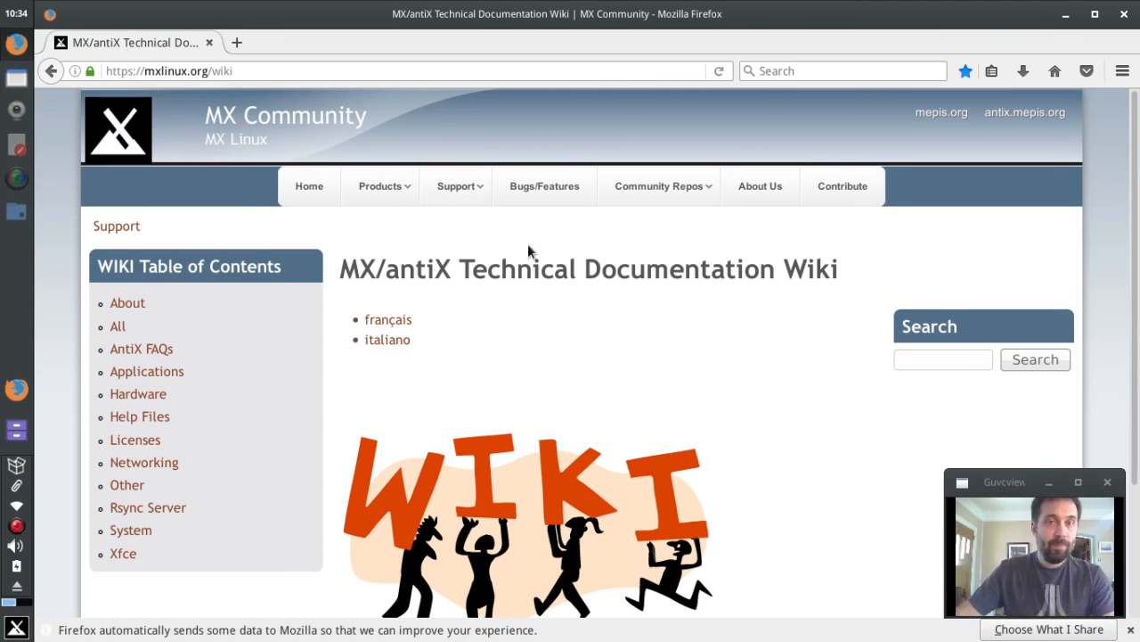
left_click(943, 360)
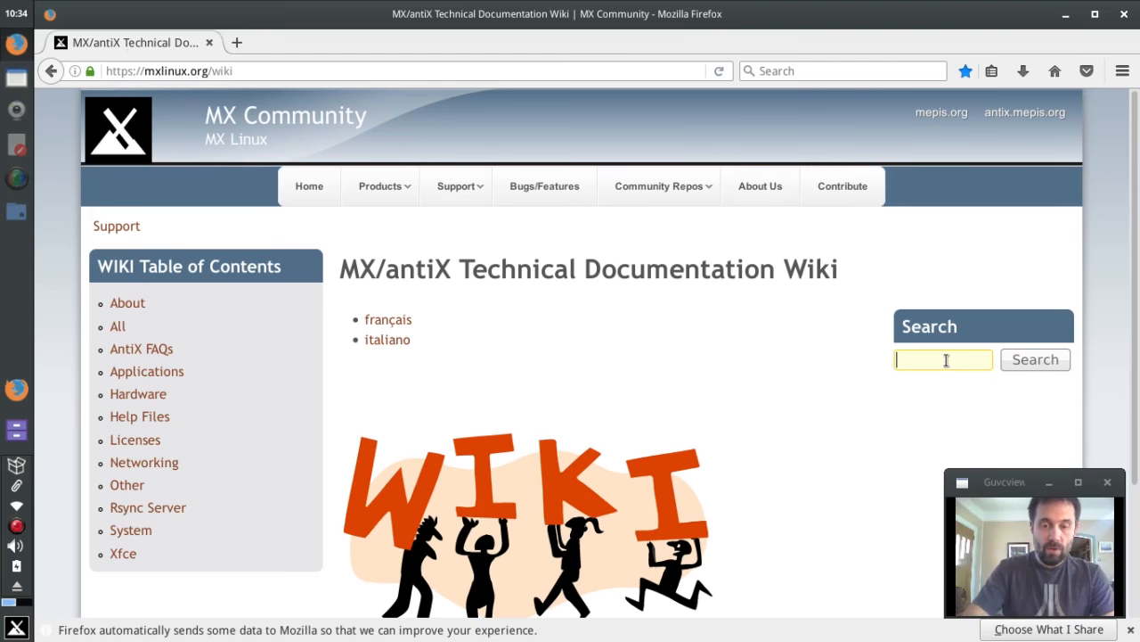
type("netflix")
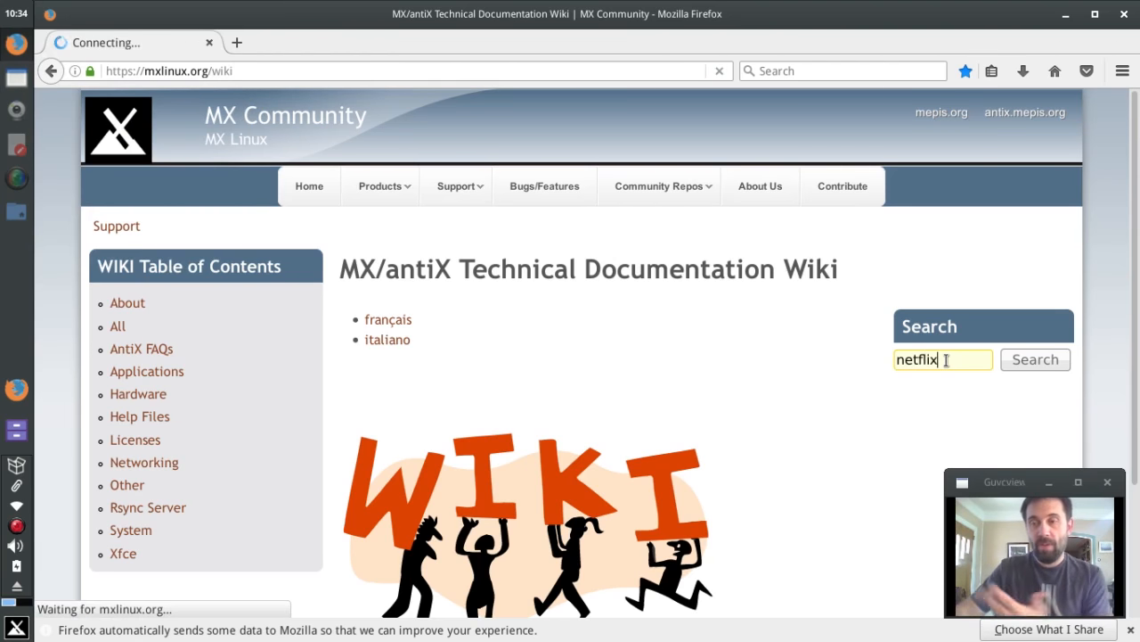
left_click(1033, 360)
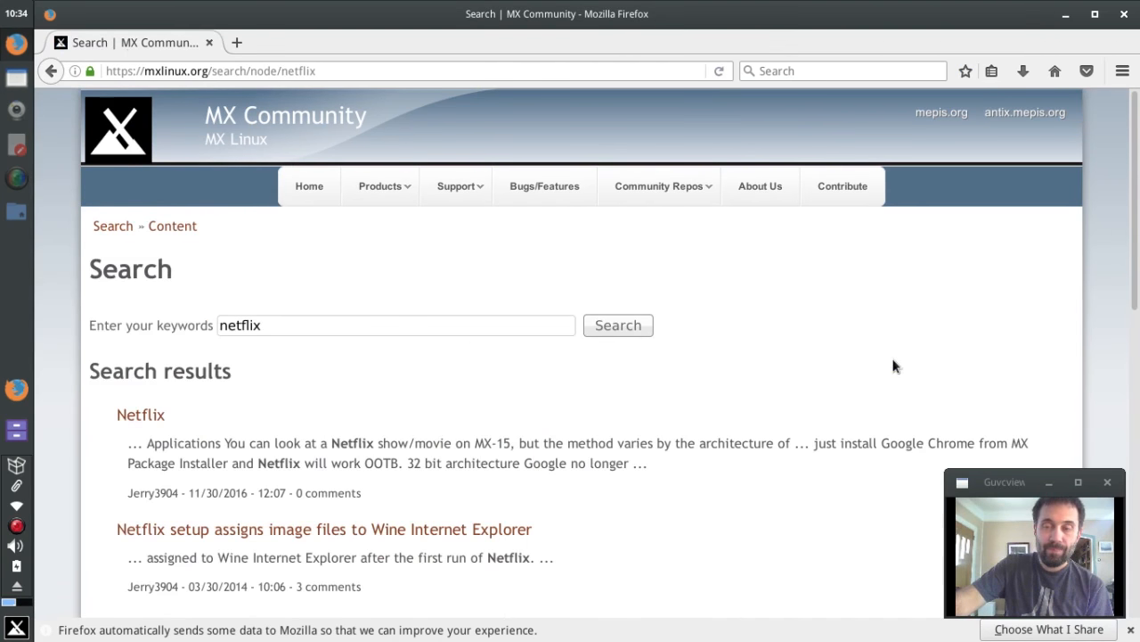
Open the Netflix wiki article and scroll to the 32-bit Method A and Method B sections
left_click(139, 413)
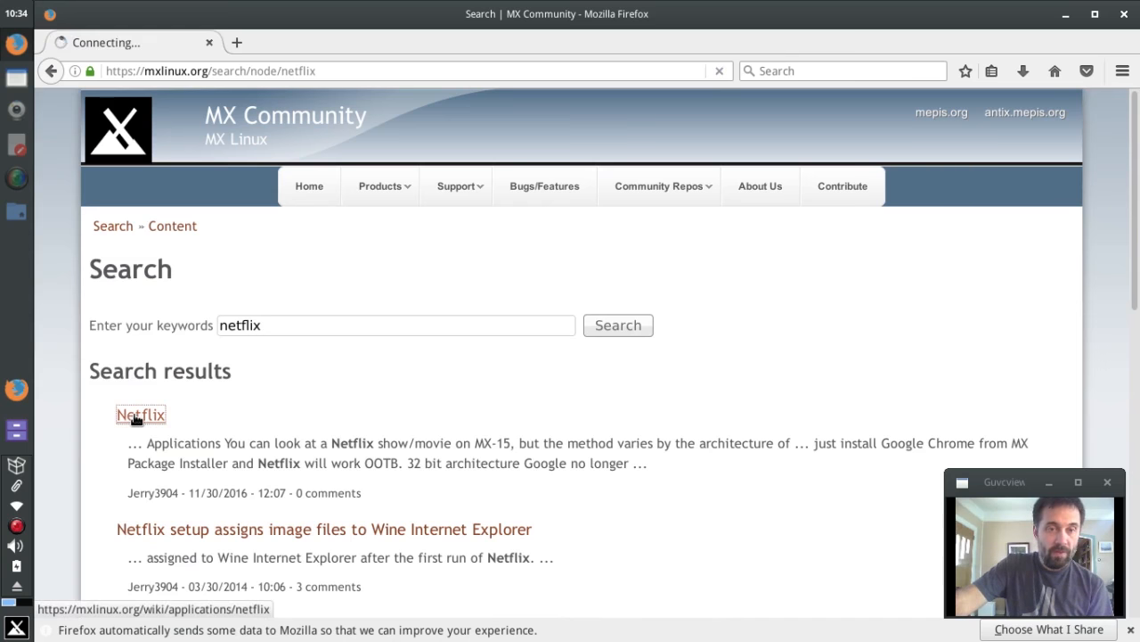
left_click(139, 414)
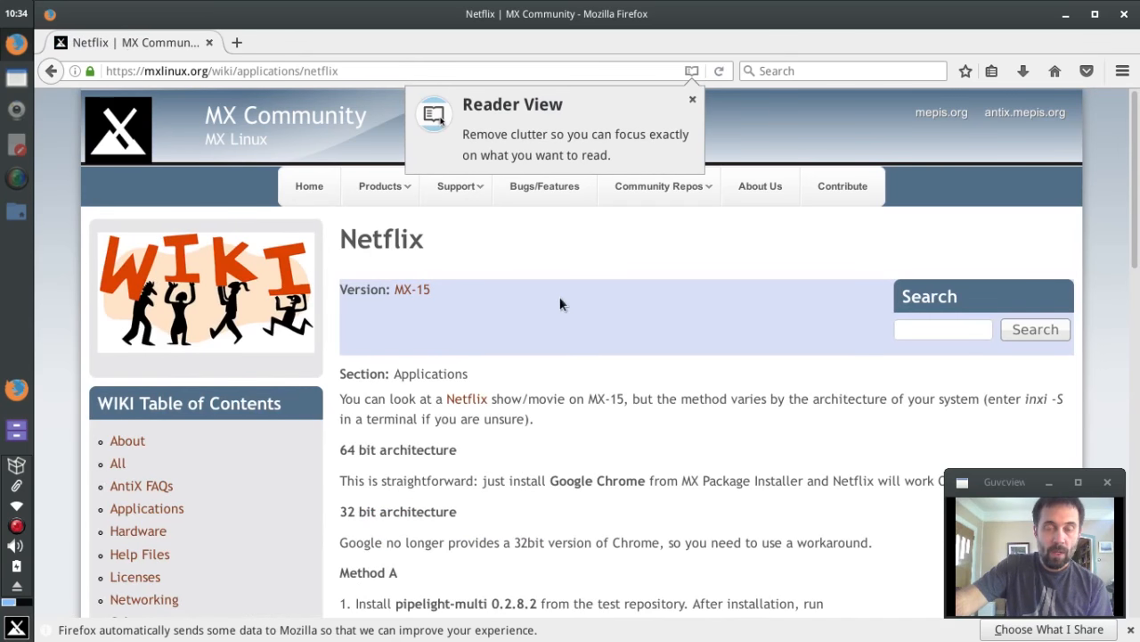
scroll("down", 3)
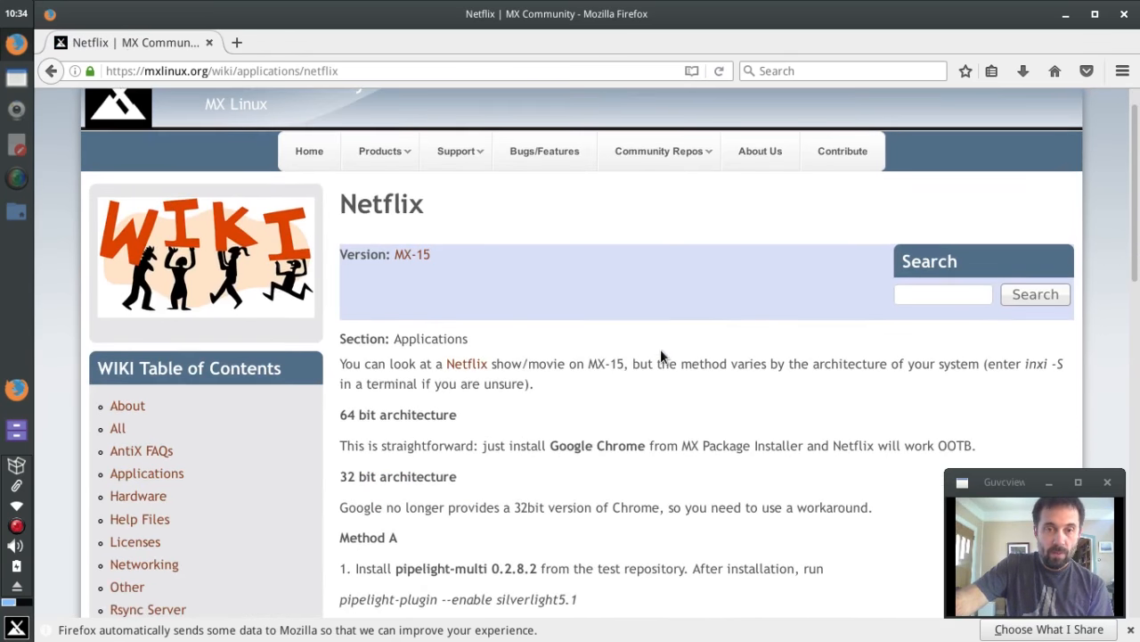
scroll("down", 3)
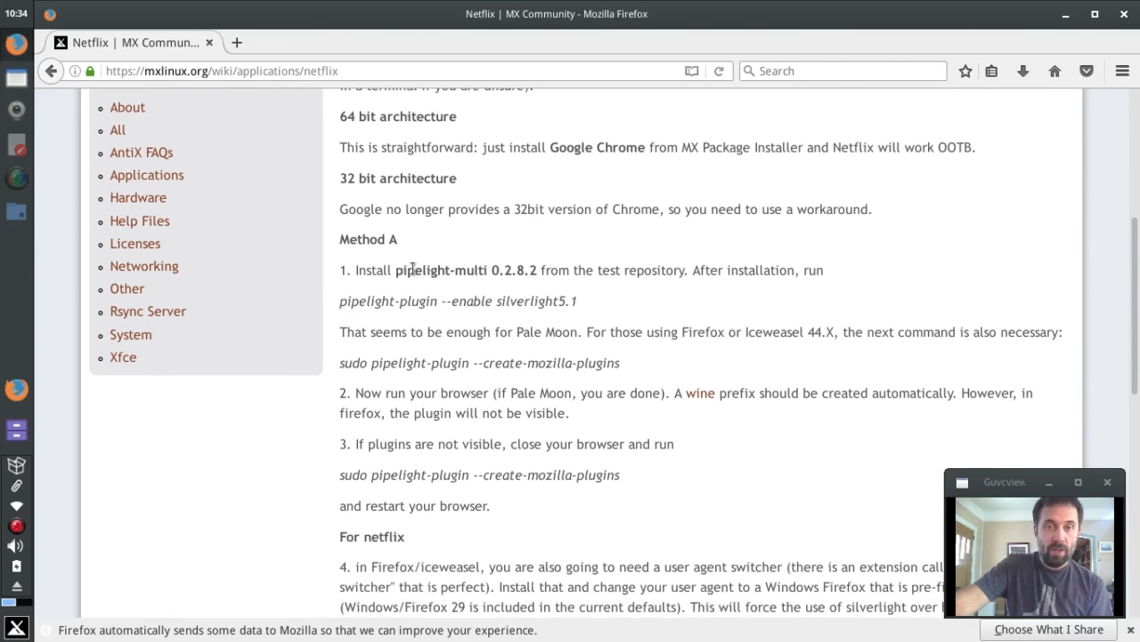
scroll("down", 3)
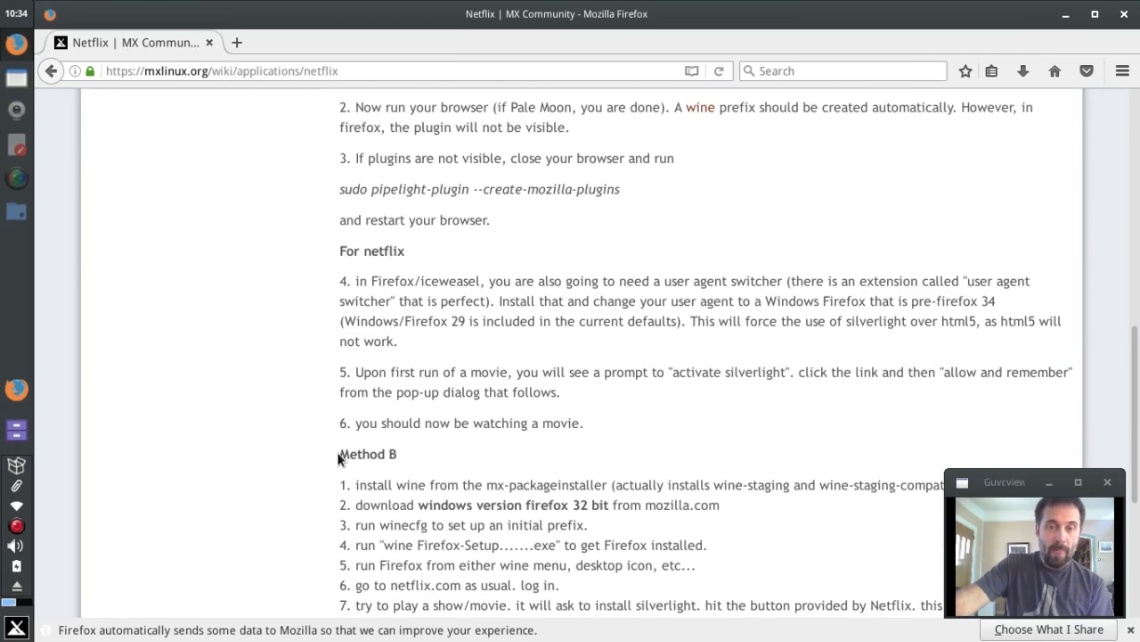
left_click_drag(338, 455, 400, 485)
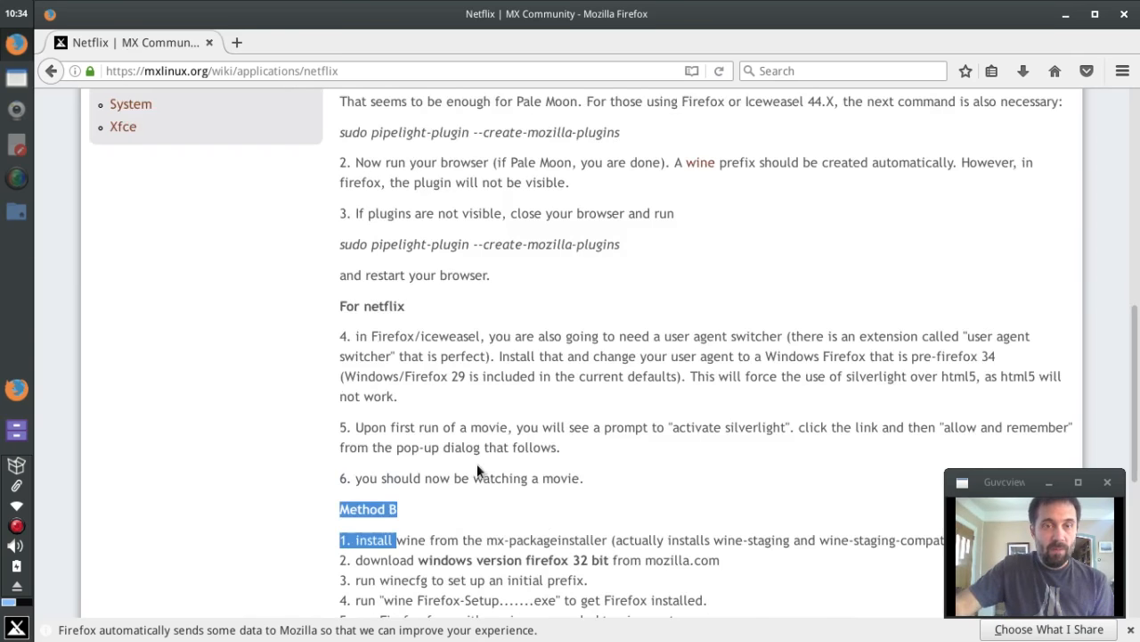
scroll("up", 3)
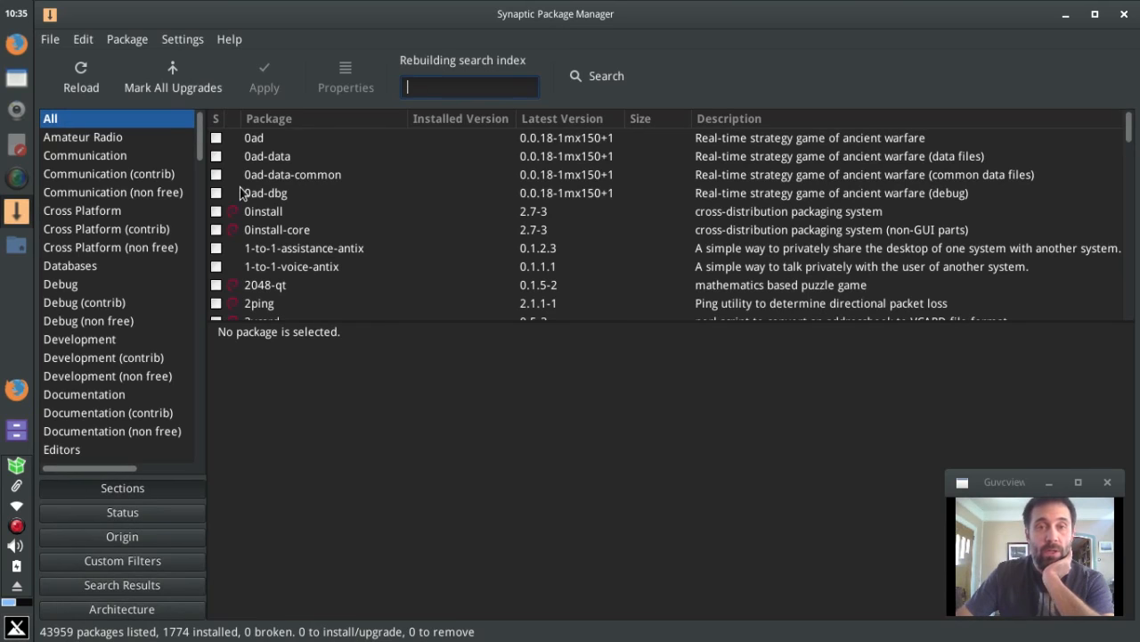
Mark pipelight-multi for installation in Synaptic, accepting its wine-staging dependencies
left_click(266, 192)
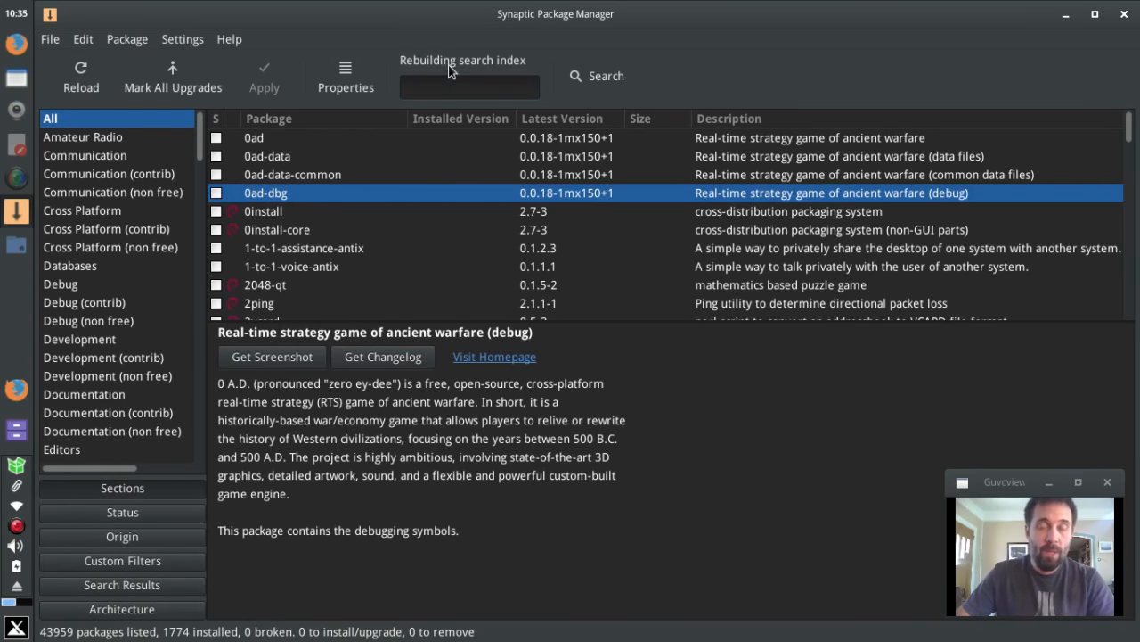
left_click(471, 86)
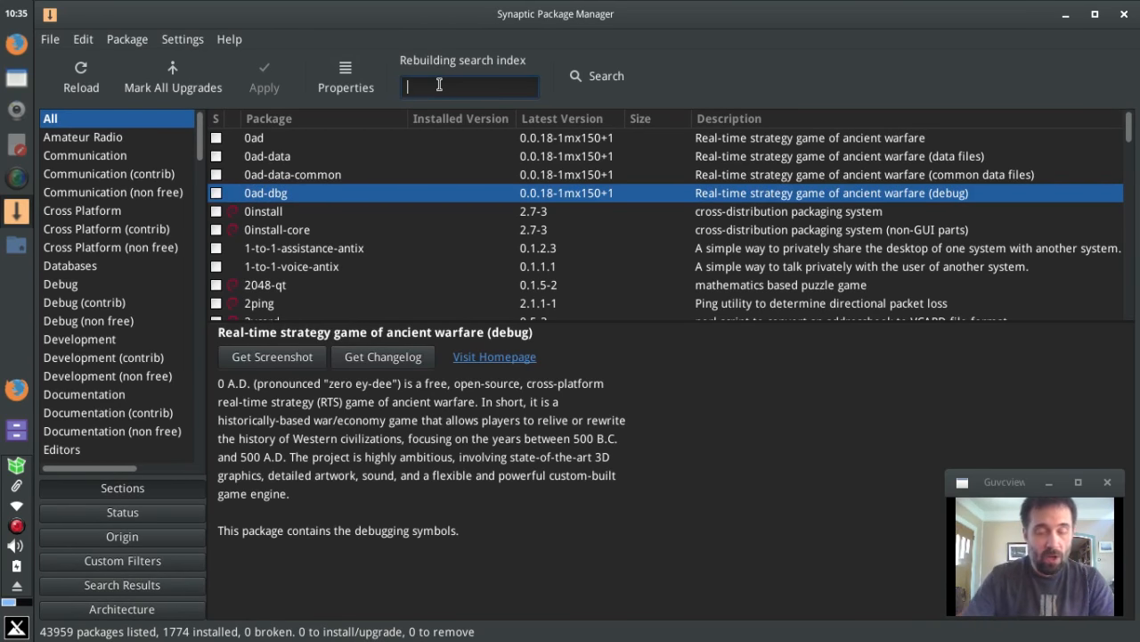
left_click(303, 248)
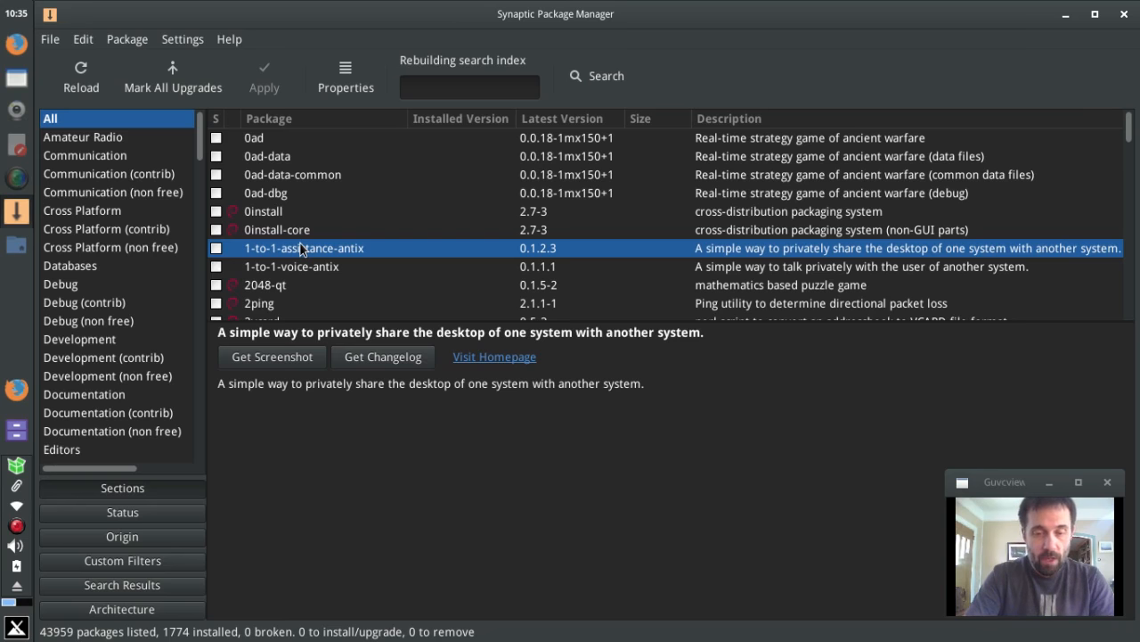
type("pip")
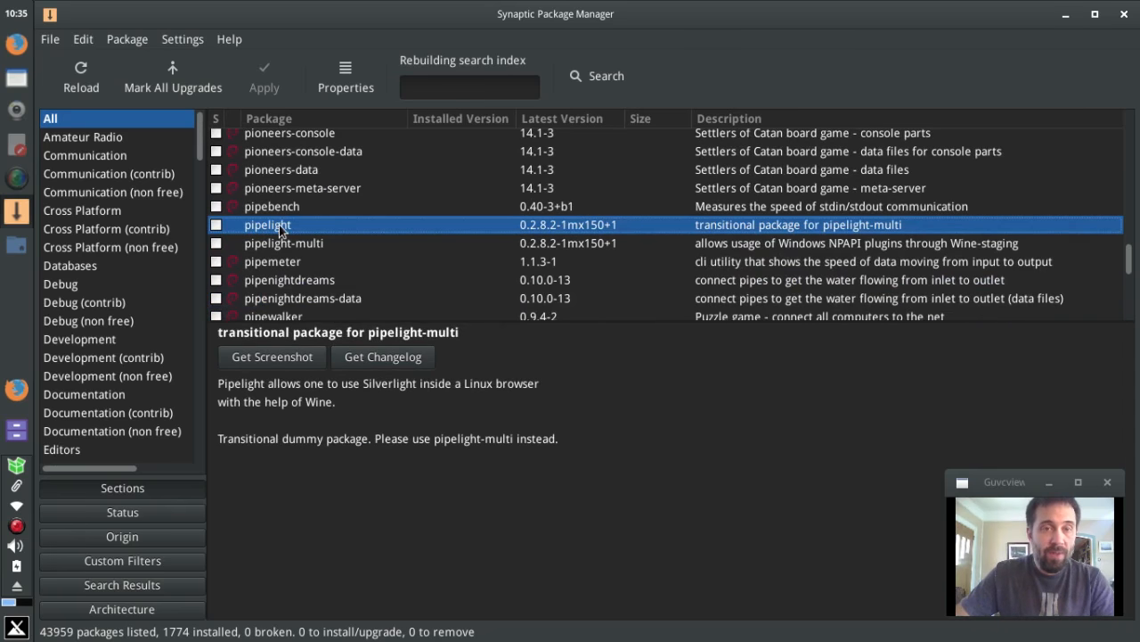
right_click(283, 242)
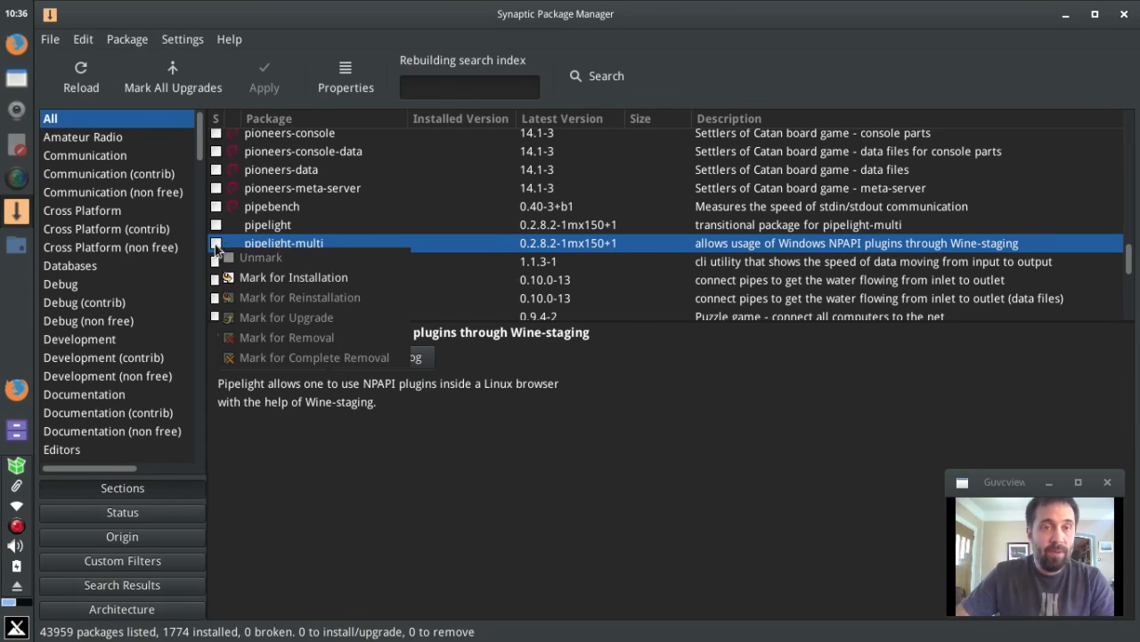
left_click(292, 278)
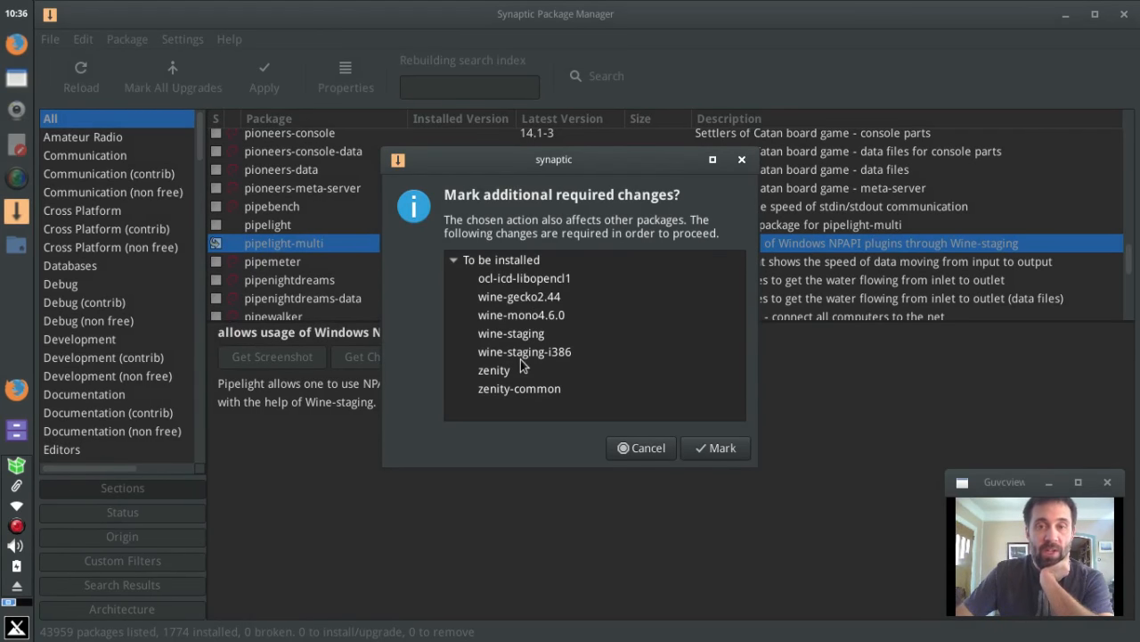
mouse_move(638, 384)
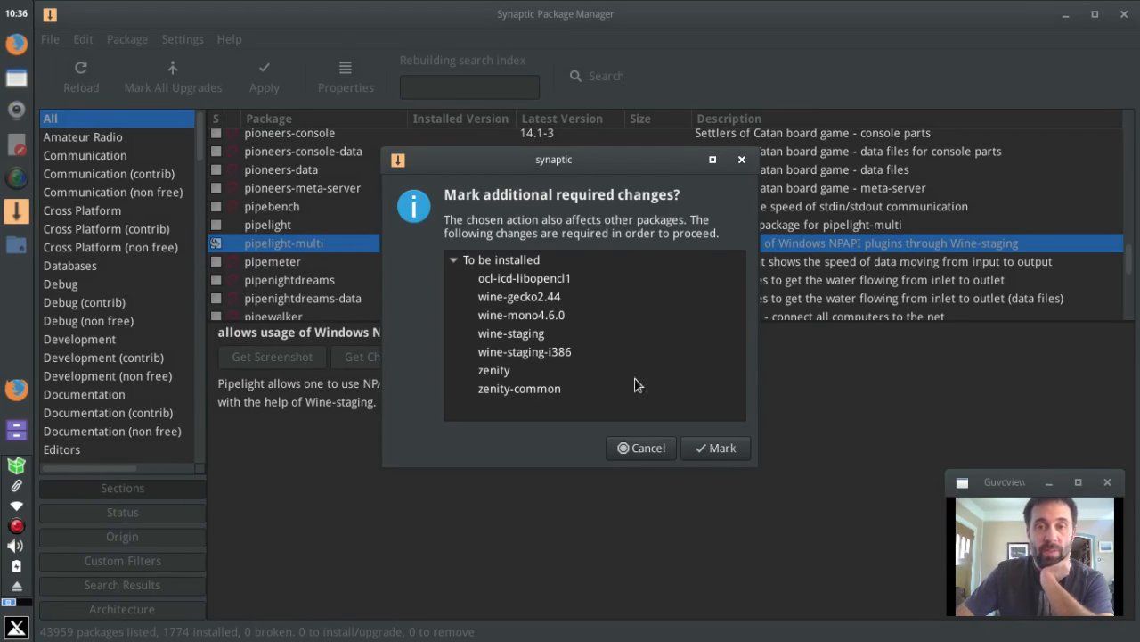
left_click(715, 447)
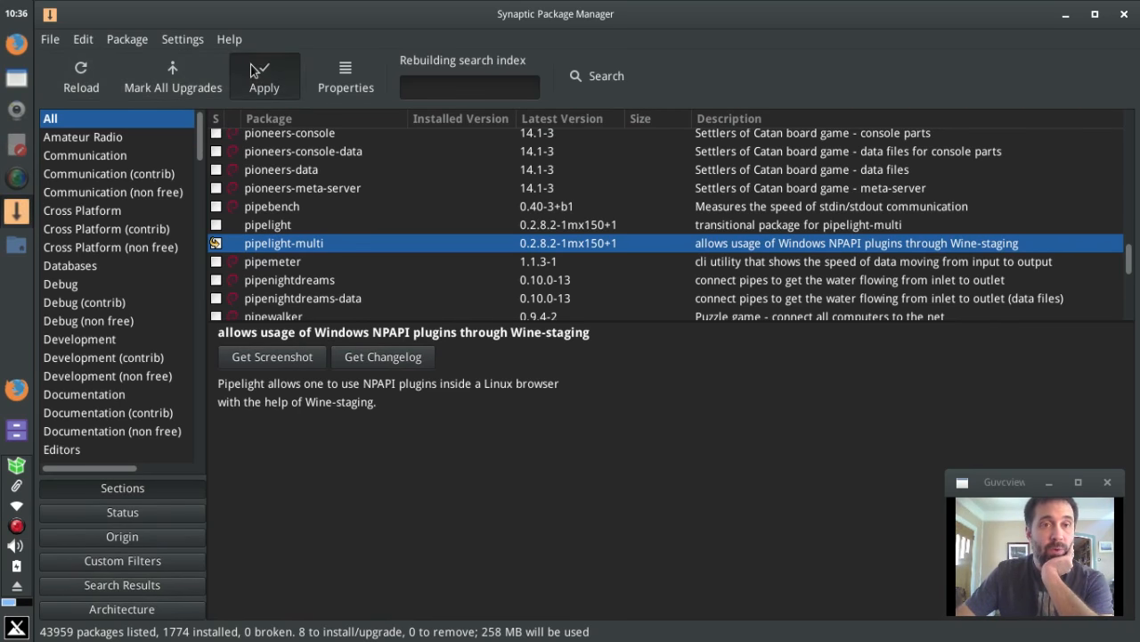
Apply the changes to download and install pipelight-multi and its eight packages, then close the notice
left_click(264, 75)
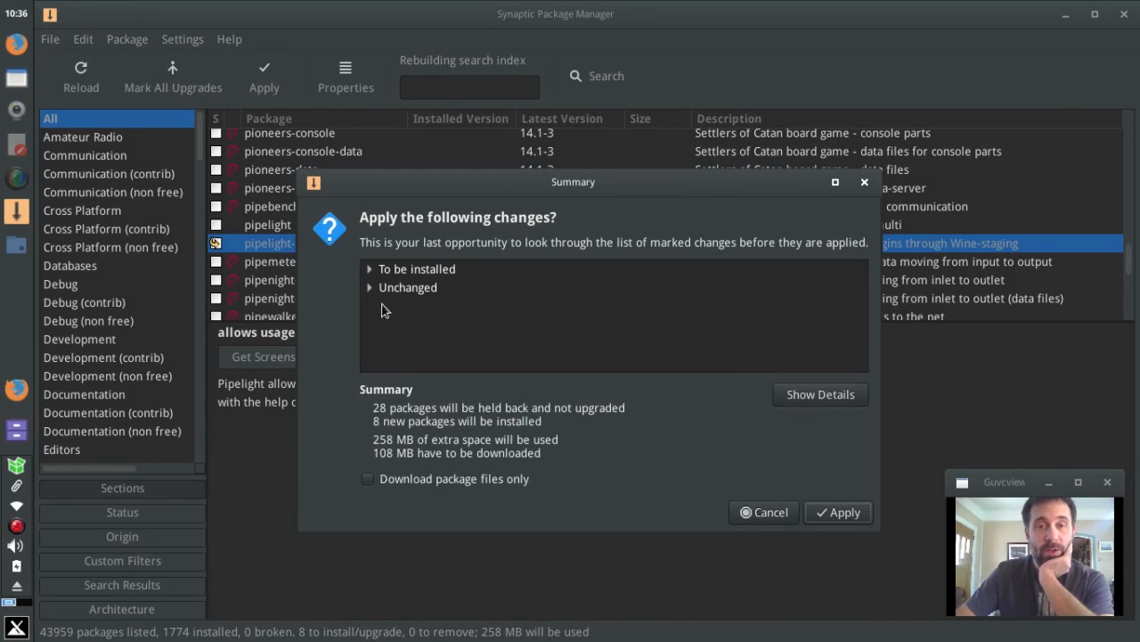
mouse_move(389, 449)
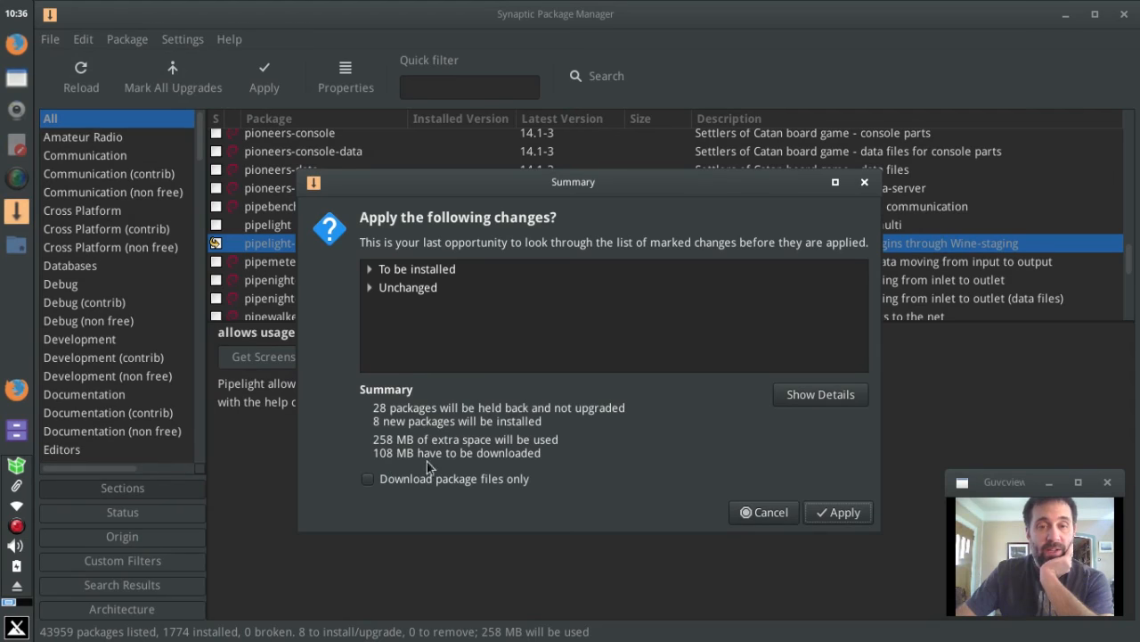
left_click(837, 511)
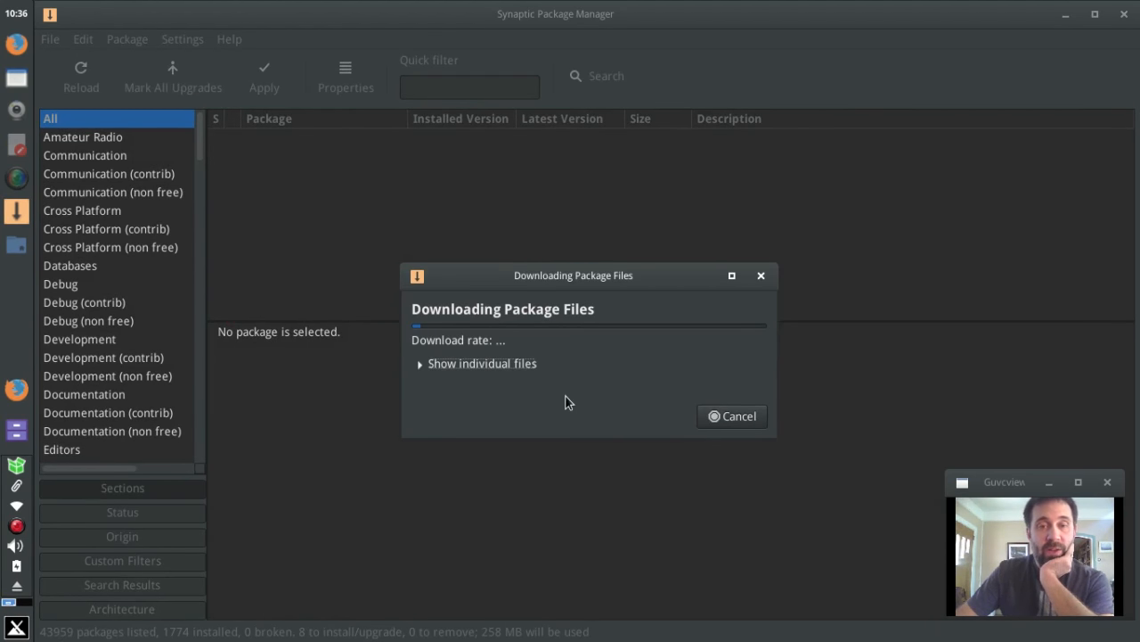
mouse_move(499, 385)
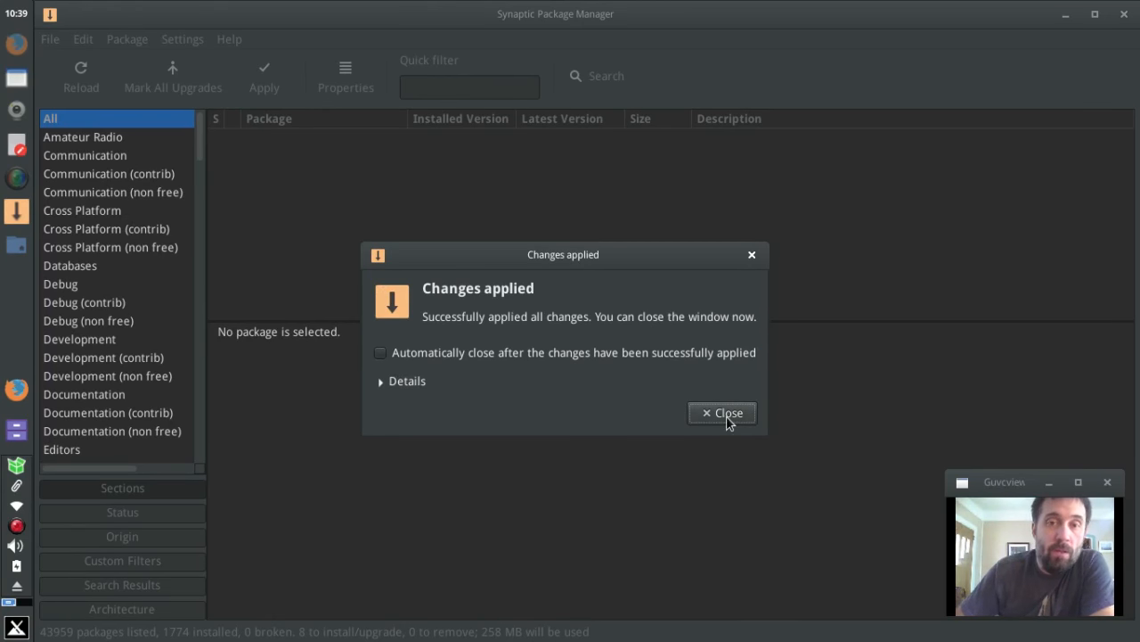
left_click(722, 413)
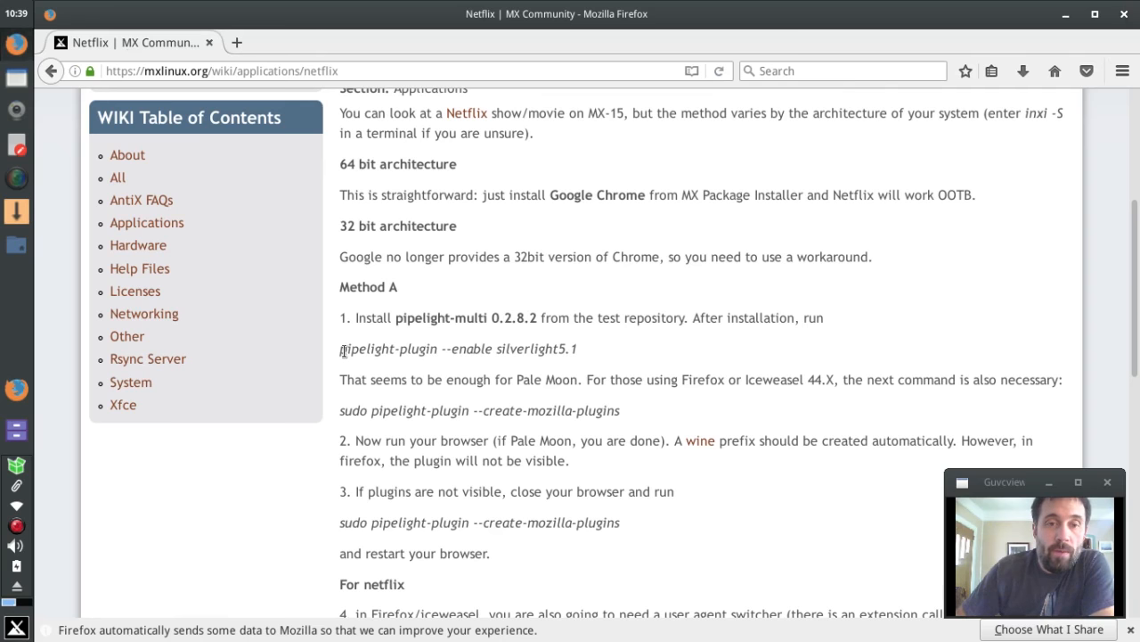
Run pipelight-plugin --enable silverlight5.1 in a terminal and answer y to the licence prompt
left_click_drag(340, 347, 547, 348)
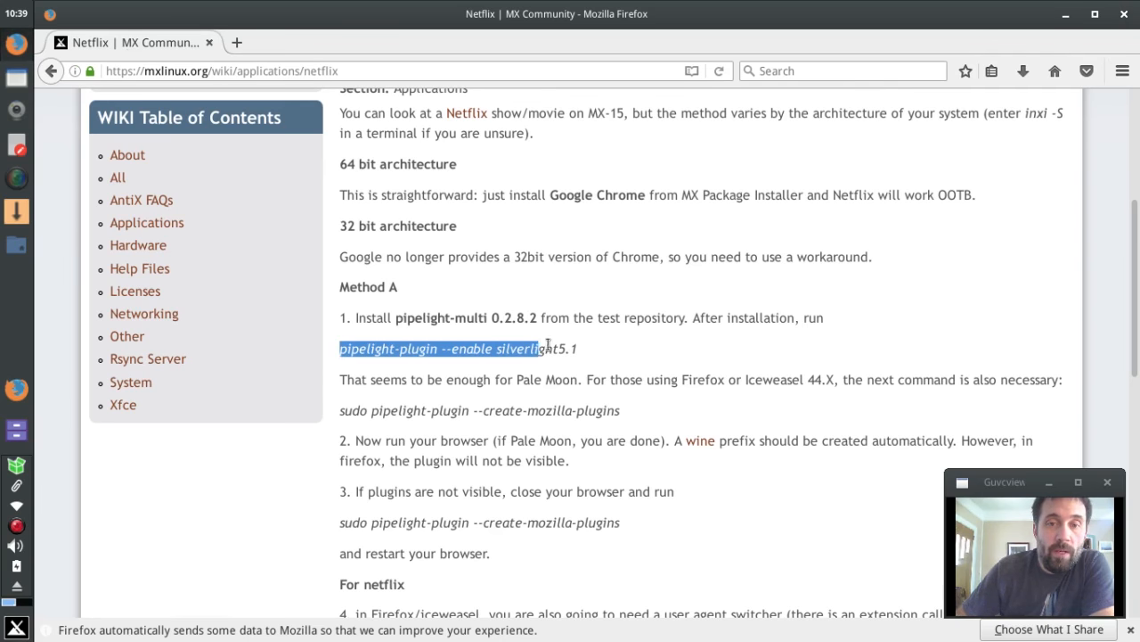
left_click_drag(538, 347, 577, 347)
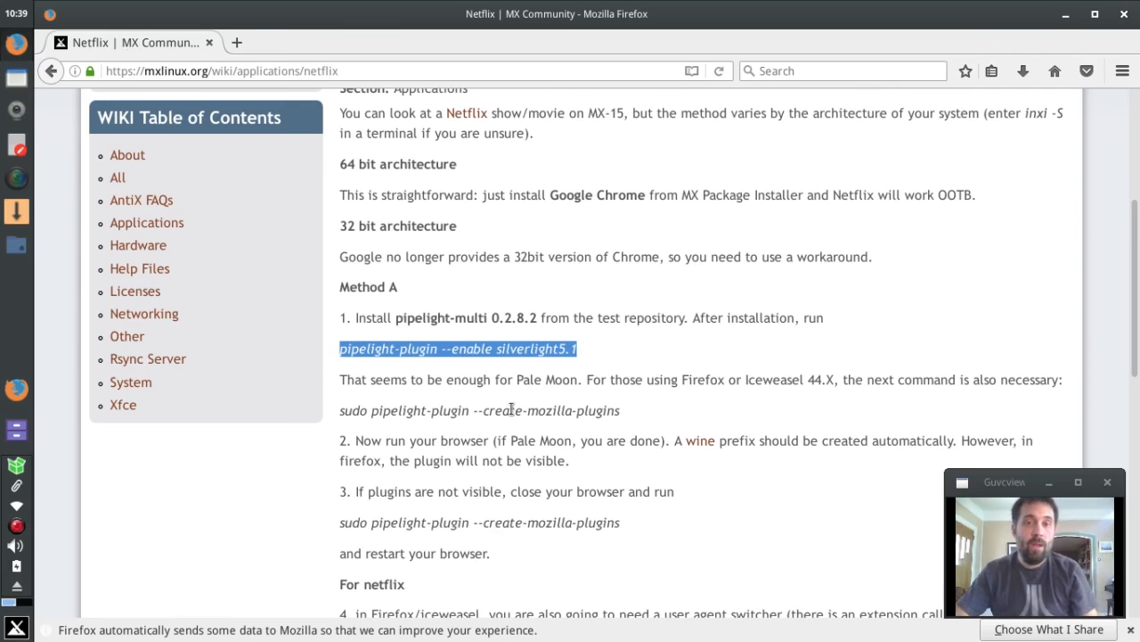
mouse_move(13, 602)
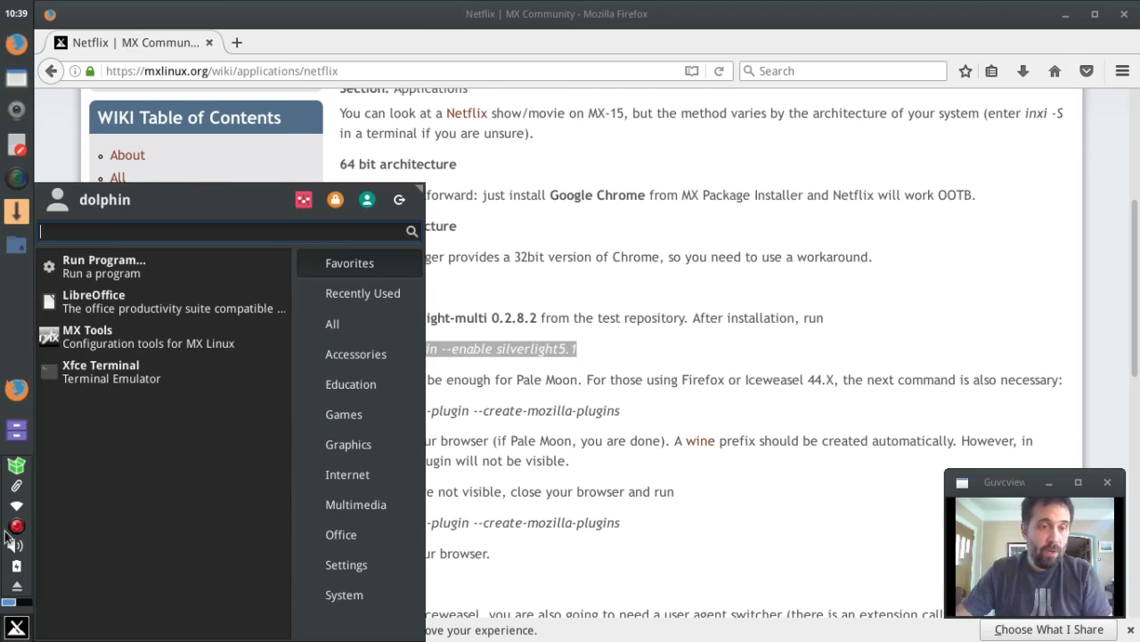
left_click(100, 373)
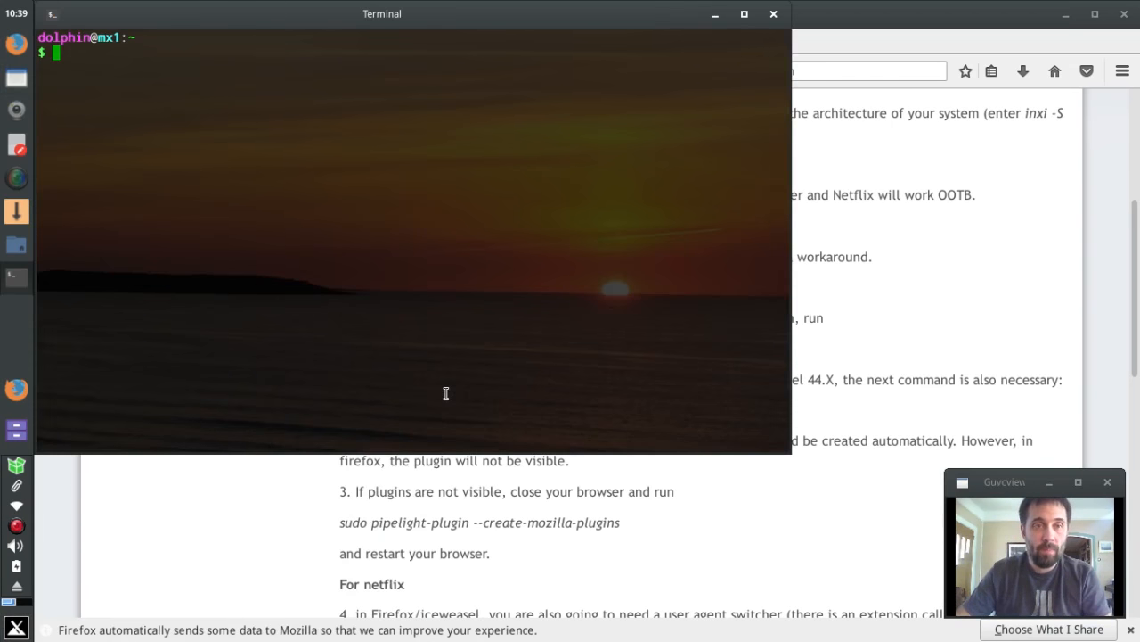
type("pipelight-plugin --enable silverlight5.1")
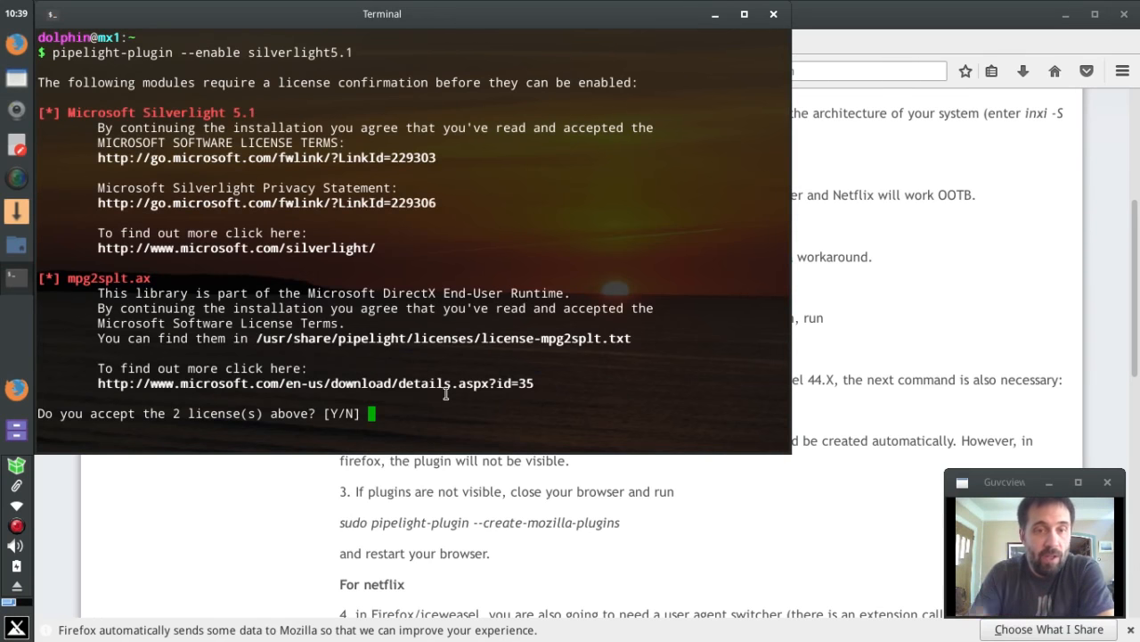
type("y")
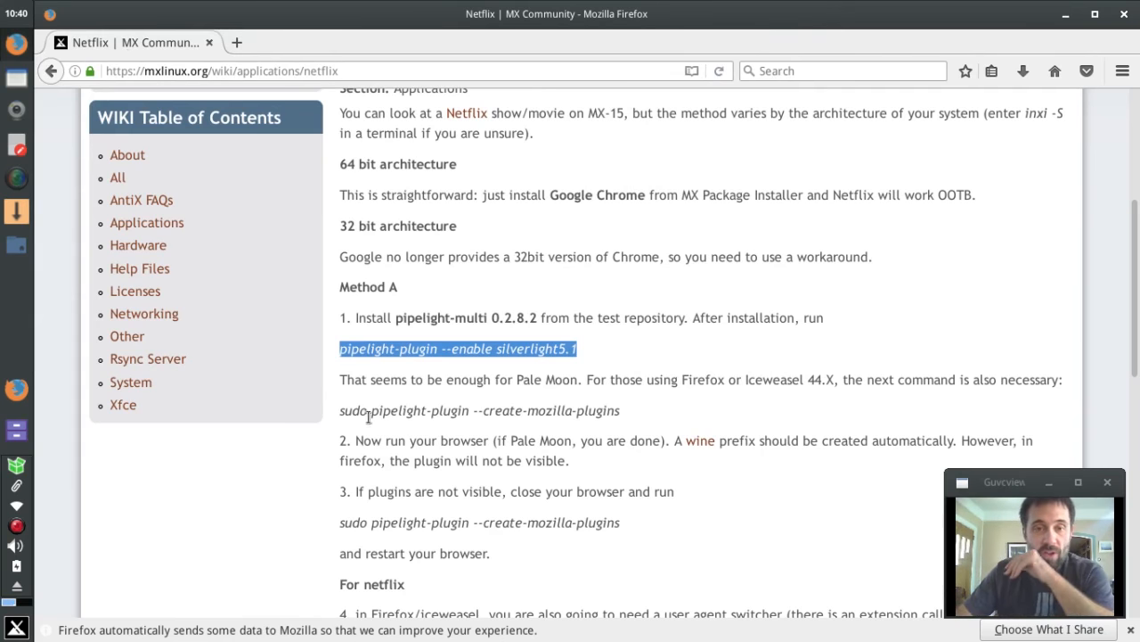
Select the create-mozilla-plugins command on the wiki page and close Firefox
left_click_drag(339, 410, 474, 409)
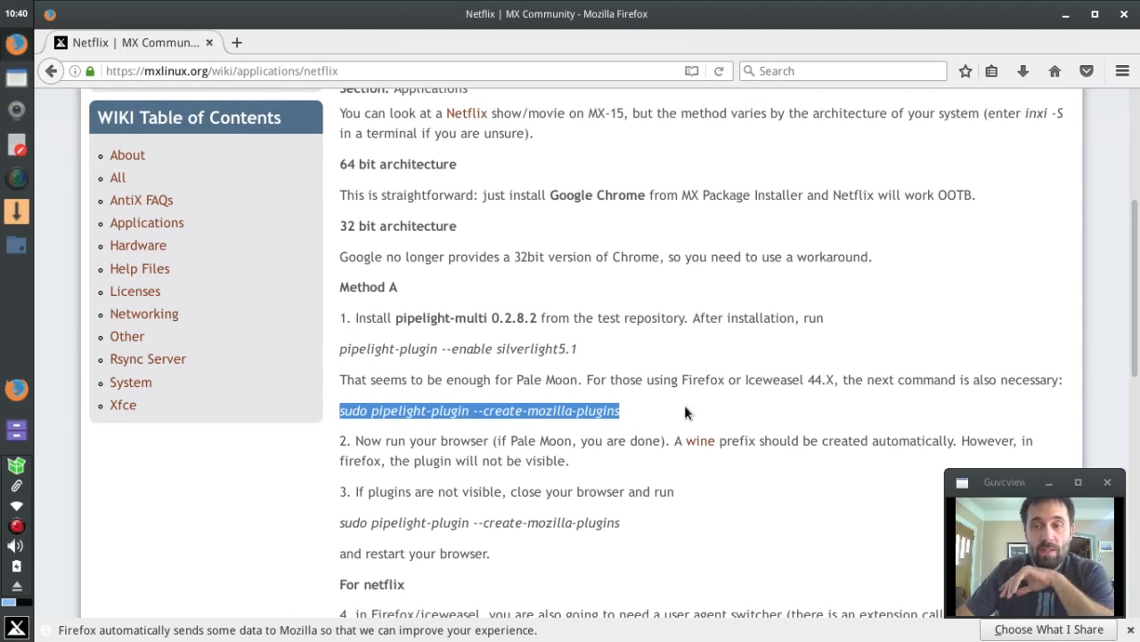
mouse_move(766, 400)
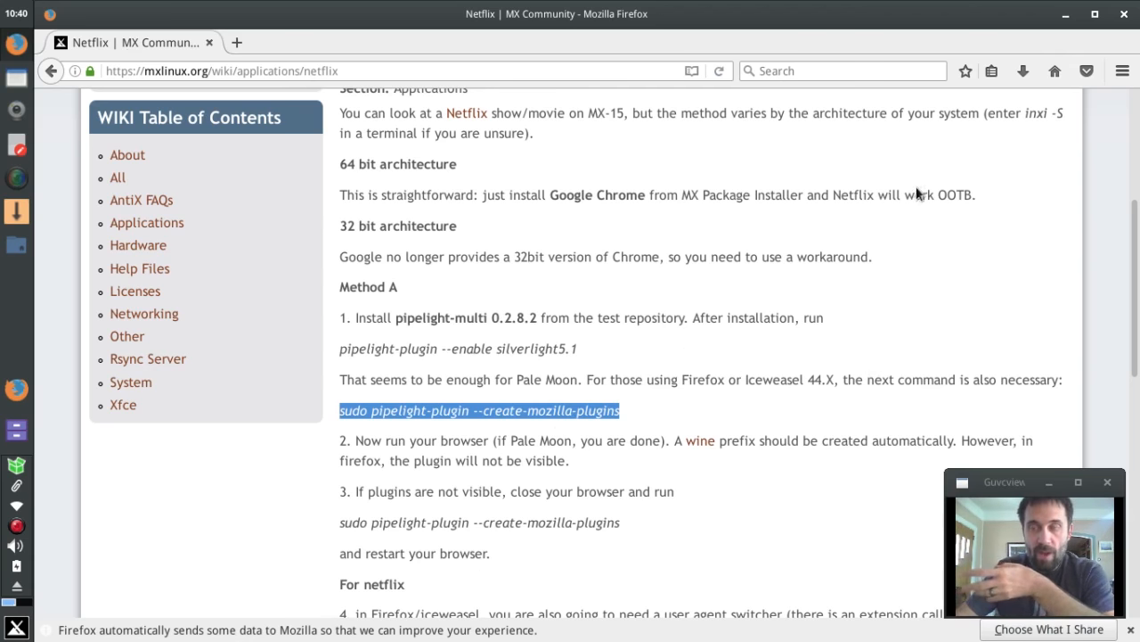
mouse_move(1132, 14)
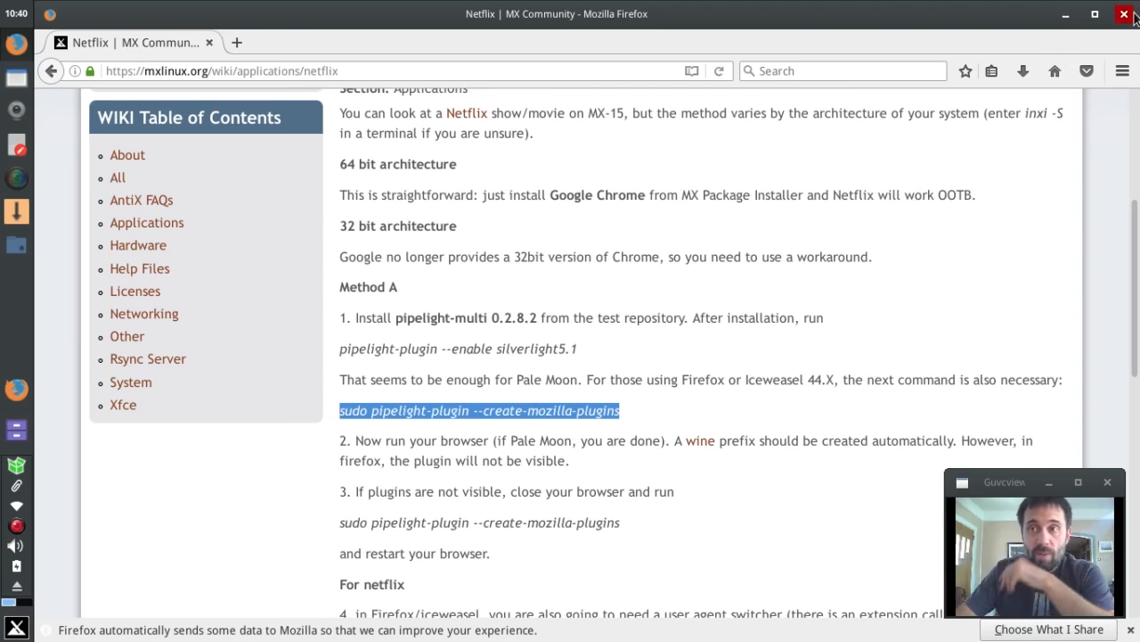
left_click(1133, 14)
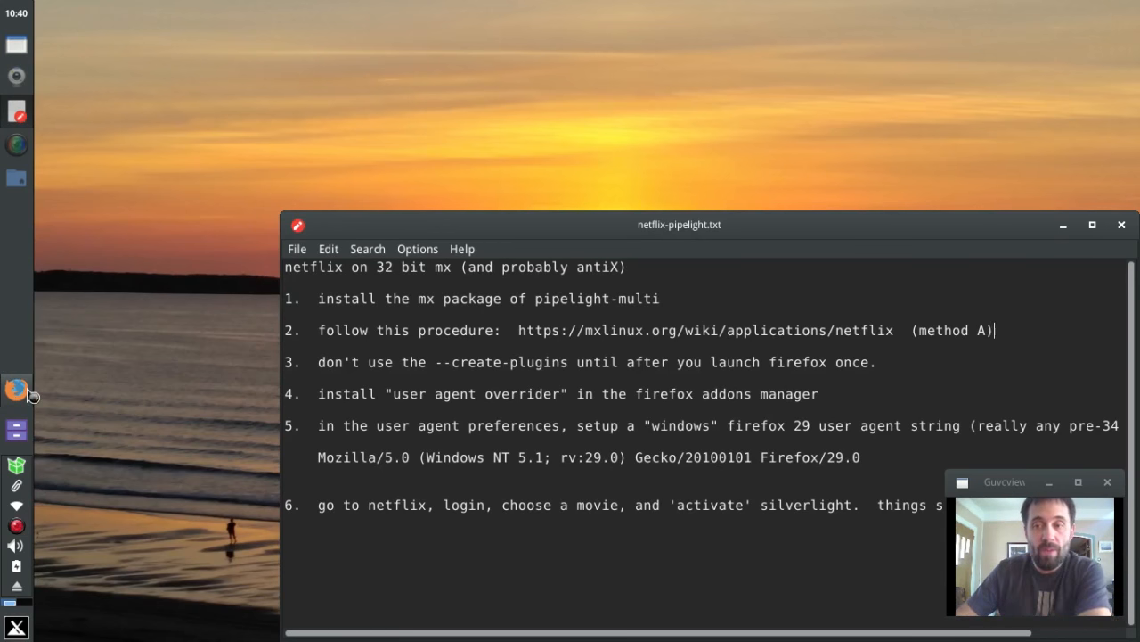
mouse_move(16, 390)
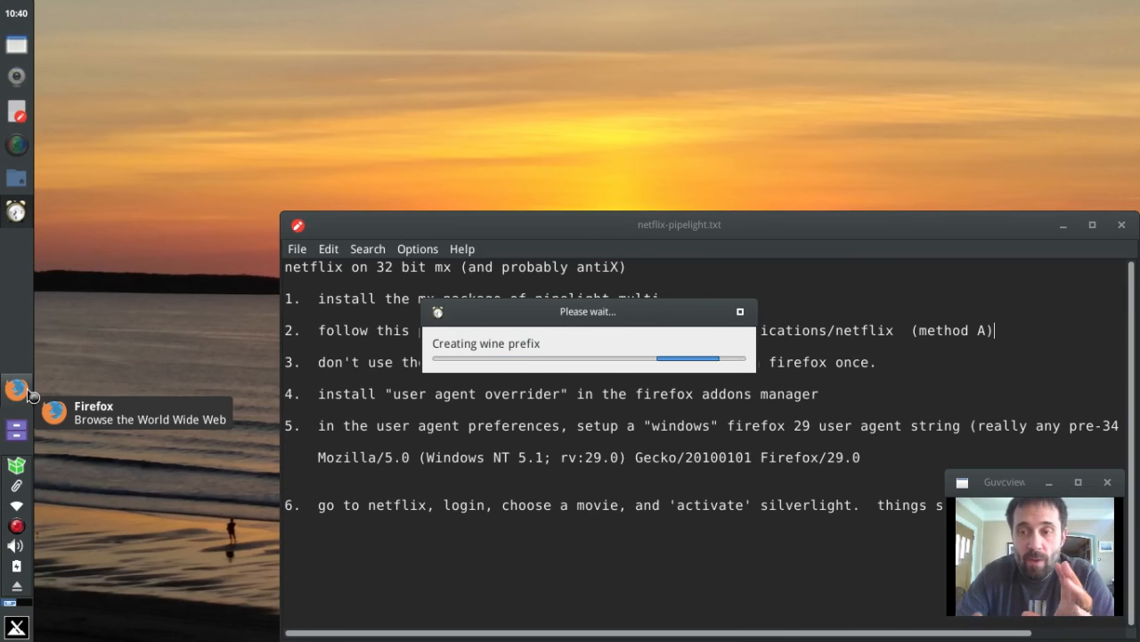
Relaunch Firefox from the panel so it builds its wine prefix
left_click(16, 390)
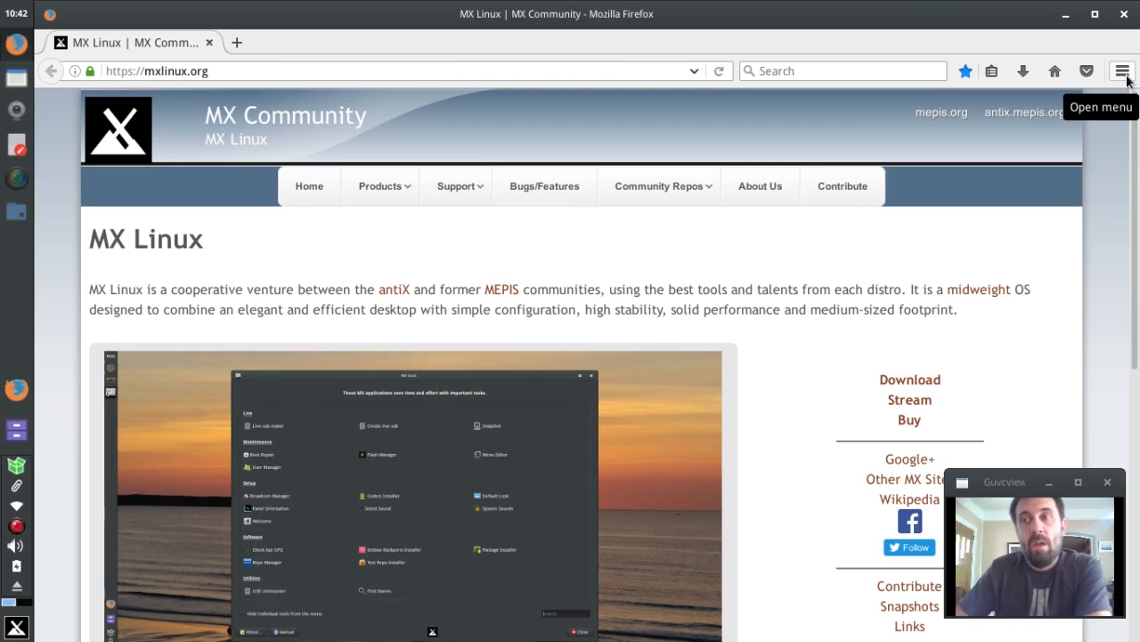
Check the Add-ons Plugins list for Silverlight, then close Firefox and both tabs
left_click(1123, 72)
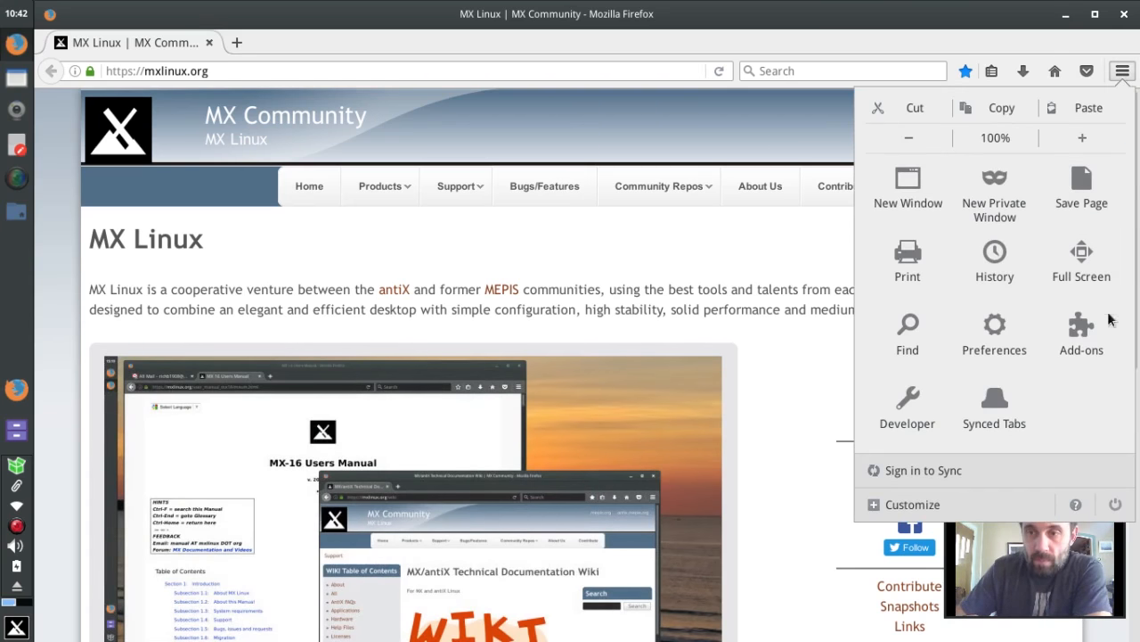
left_click(1082, 335)
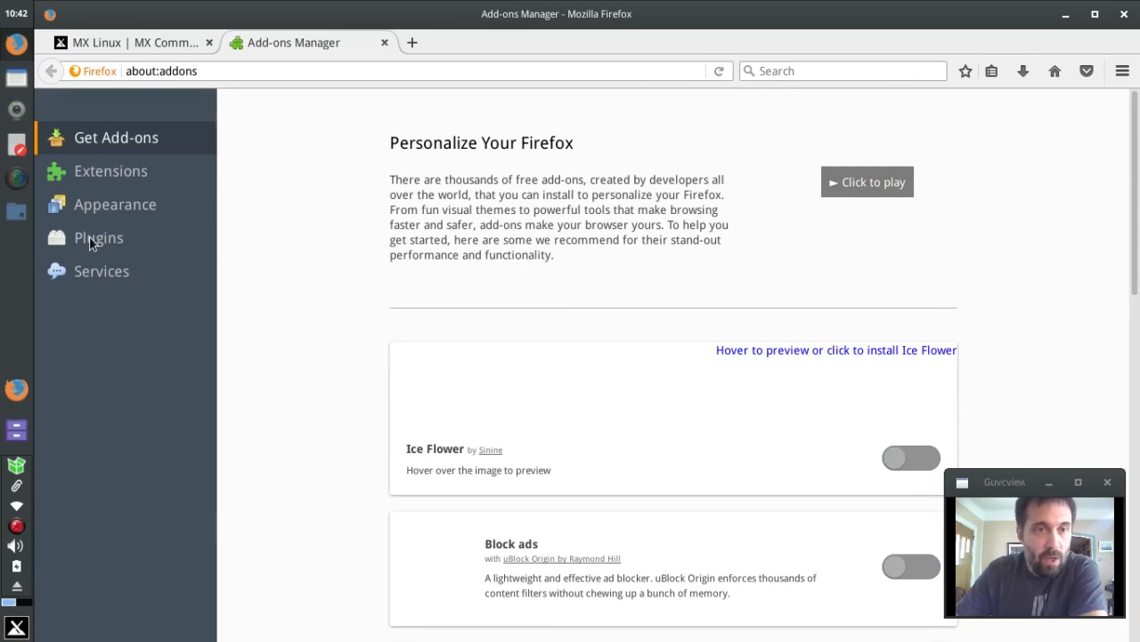
left_click(98, 237)
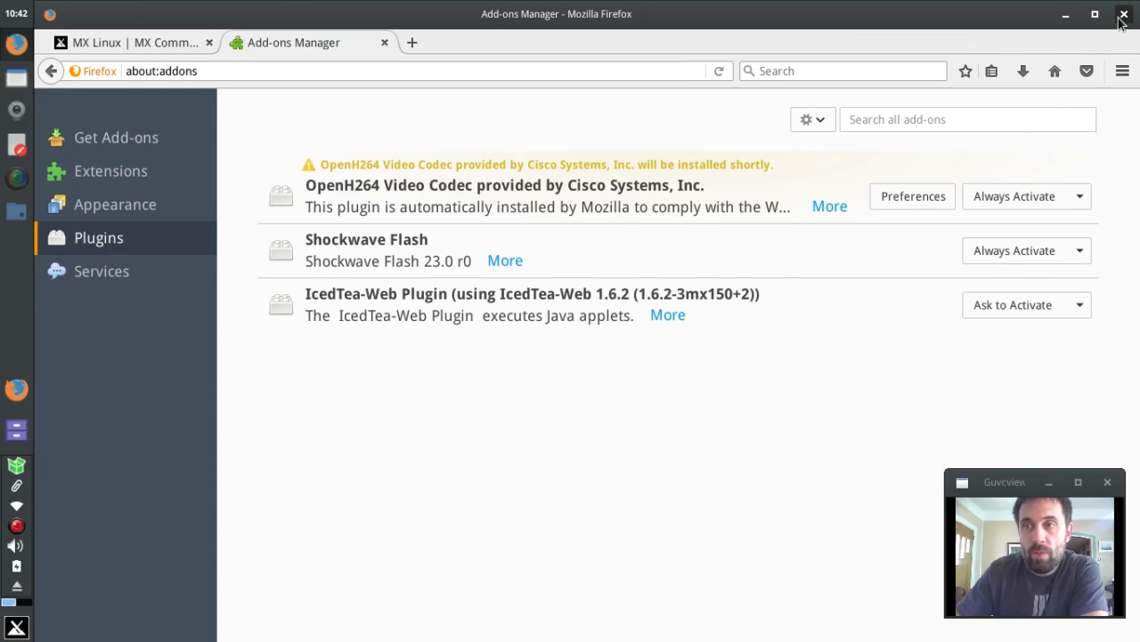
left_click(1123, 17)
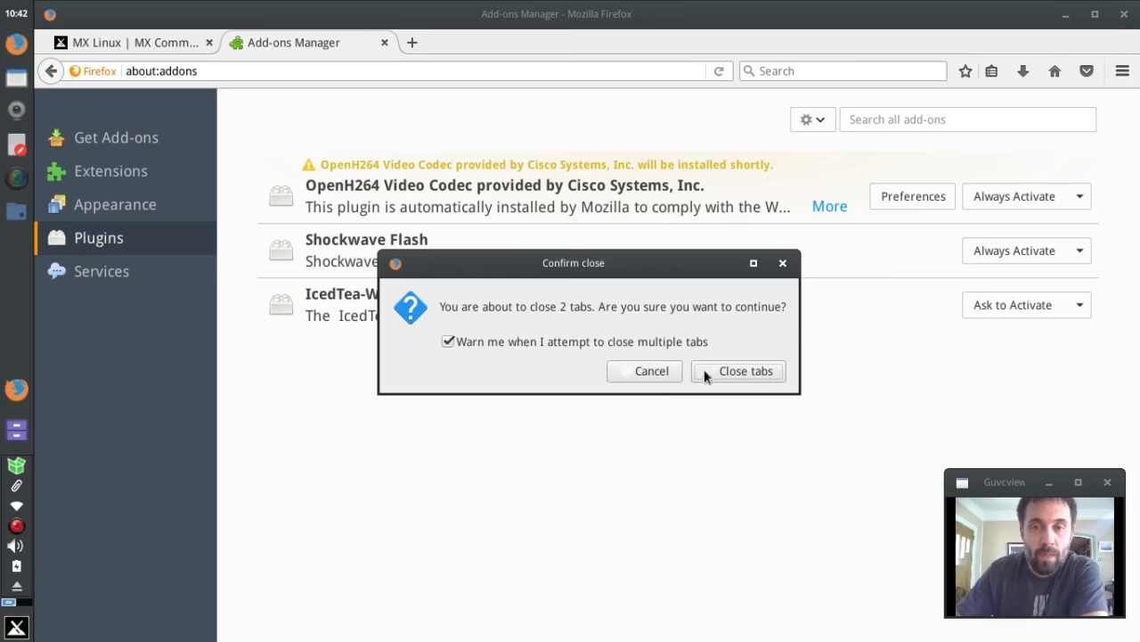
left_click(745, 371)
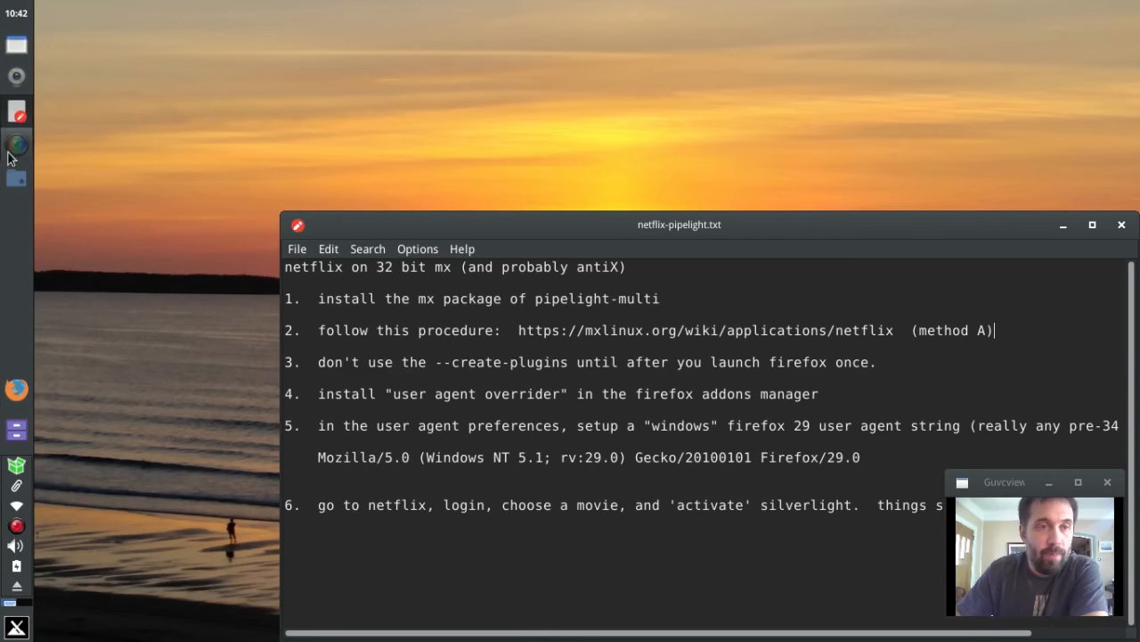
mouse_move(16, 390)
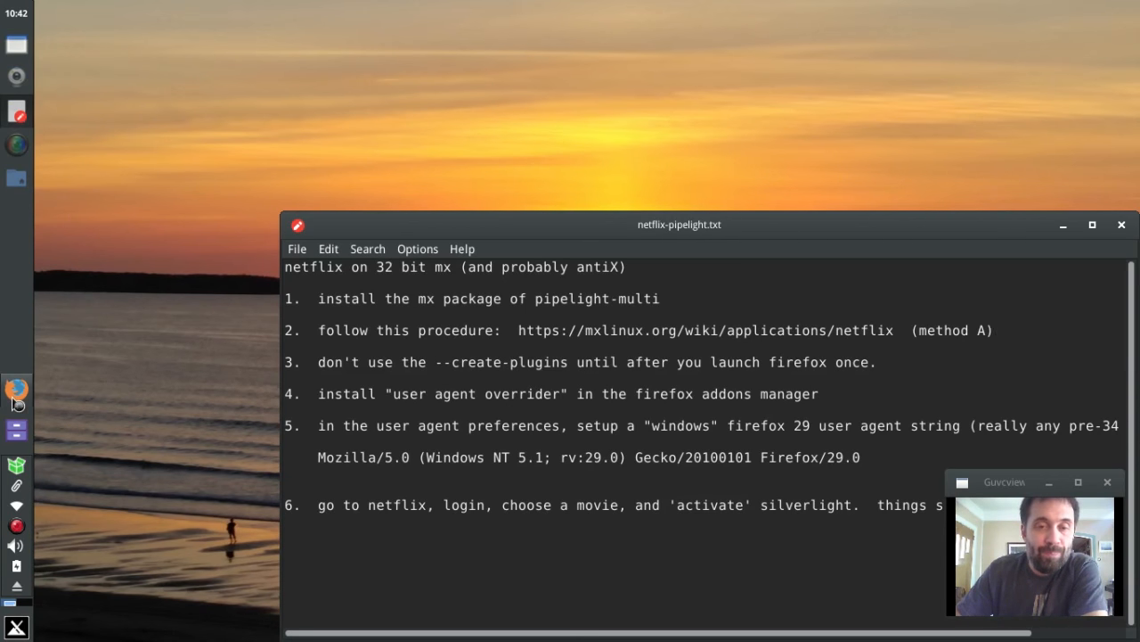
mouse_move(16, 392)
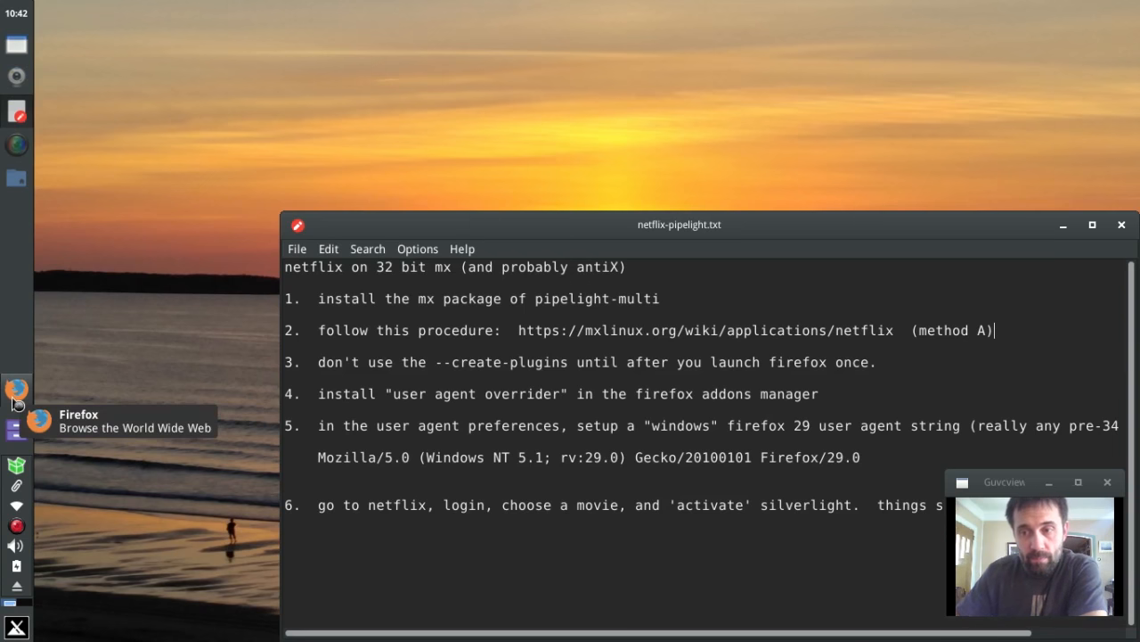
left_click(16, 392)
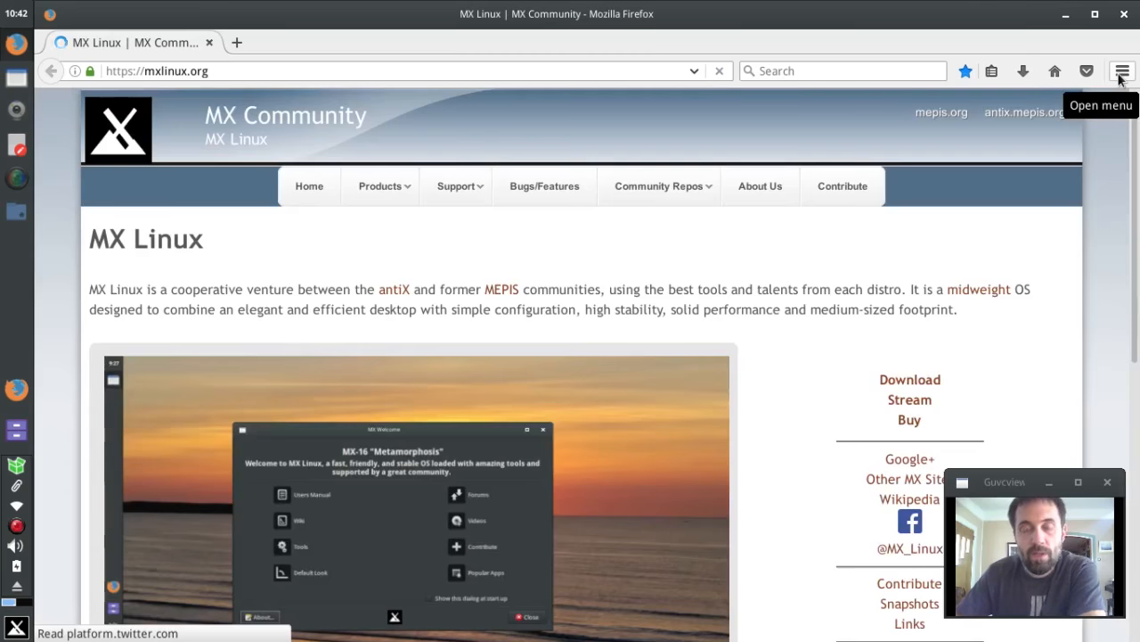
left_click(1122, 72)
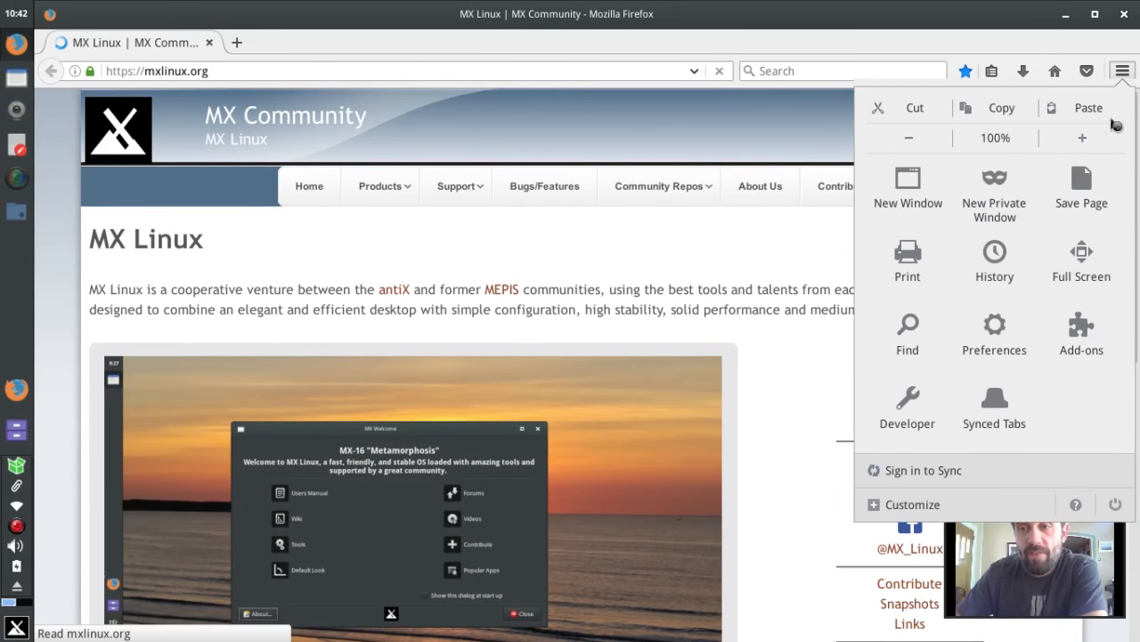
left_click(1080, 335)
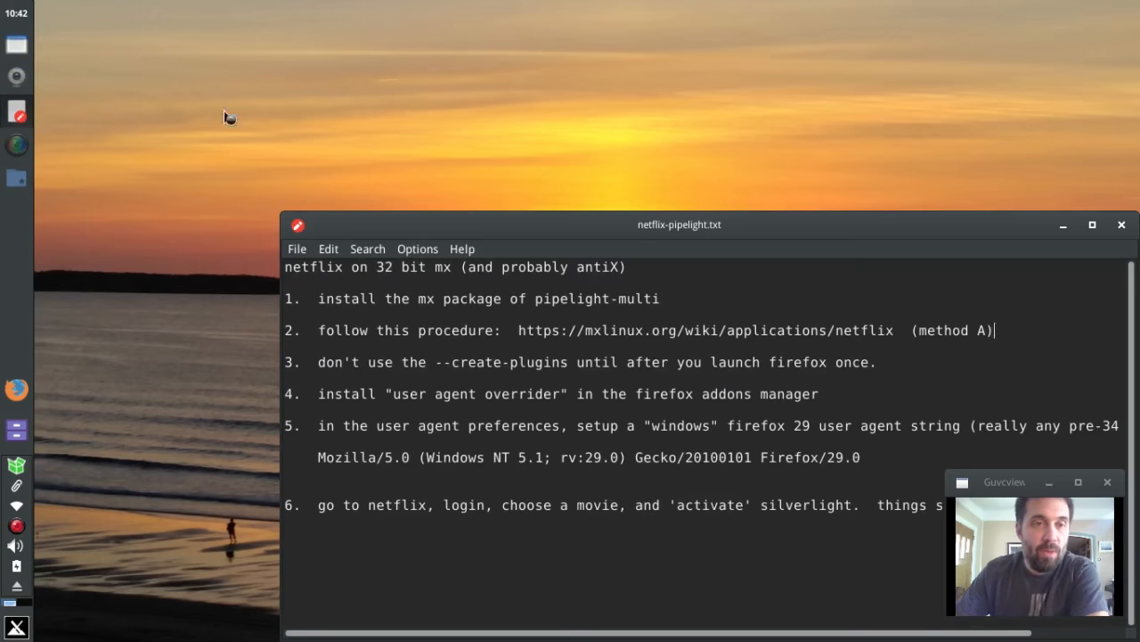
mouse_move(25, 89)
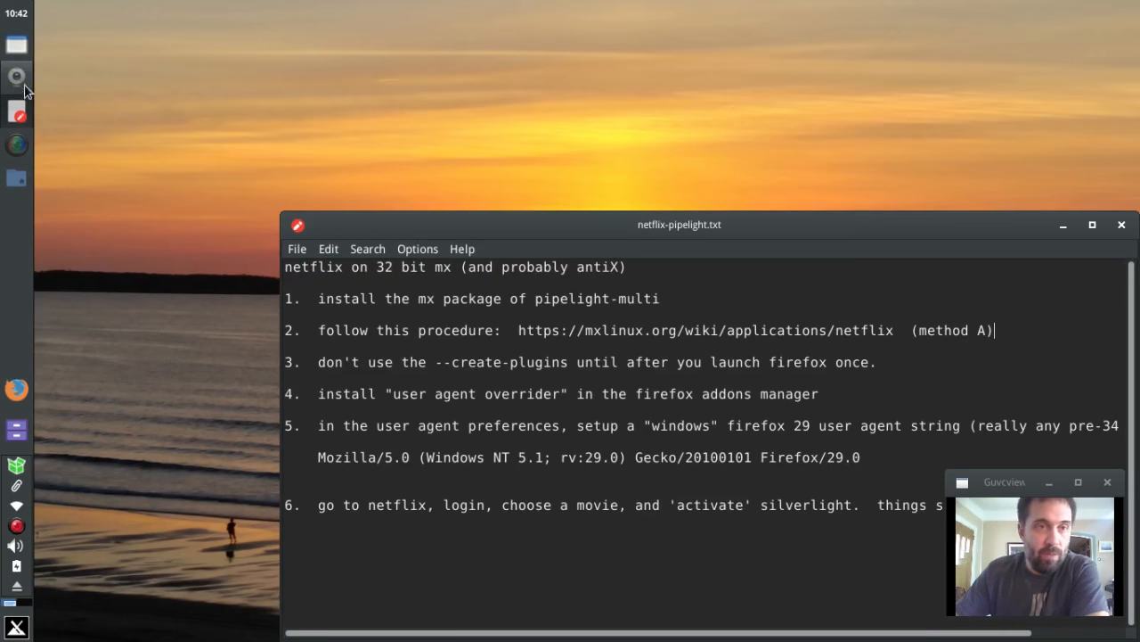
Add 'sudo pipelight-plugin --create-mozilla-plugins' under step 3 of the notes and select it
type("sudo pipelight-plugin --create-mozilla-plugins")
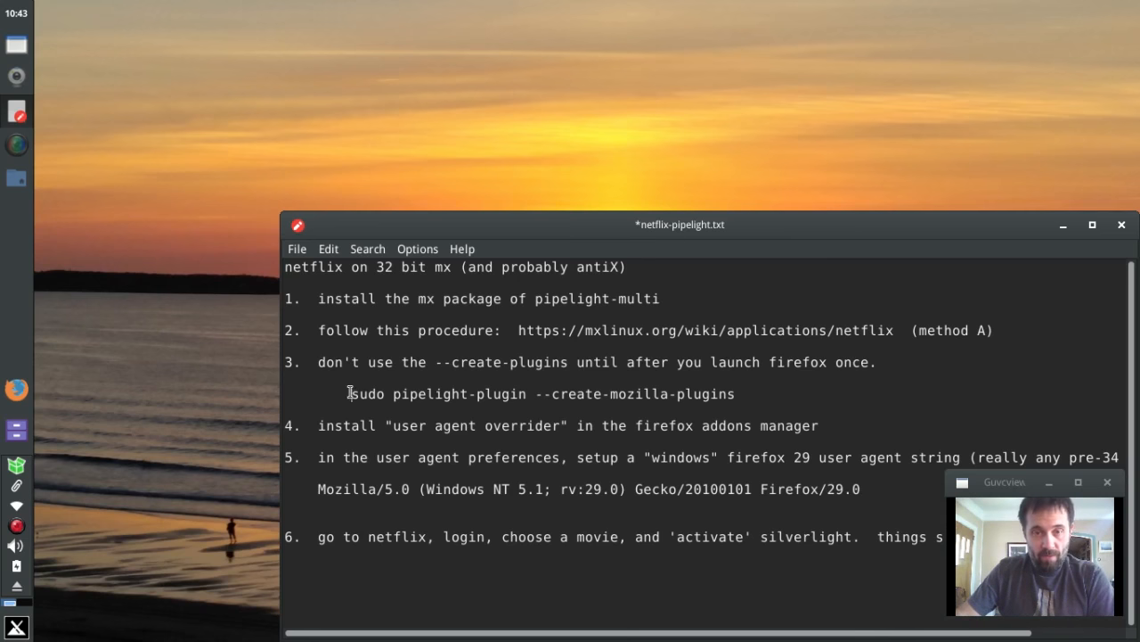
left_click_drag(349, 394, 734, 394)
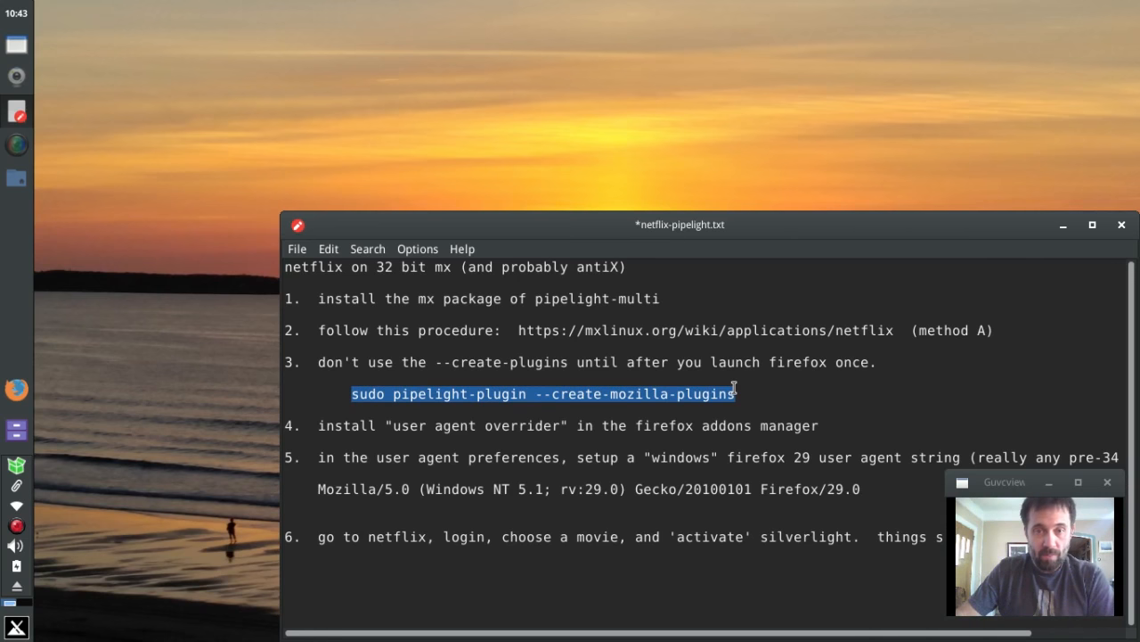
mouse_move(862, 472)
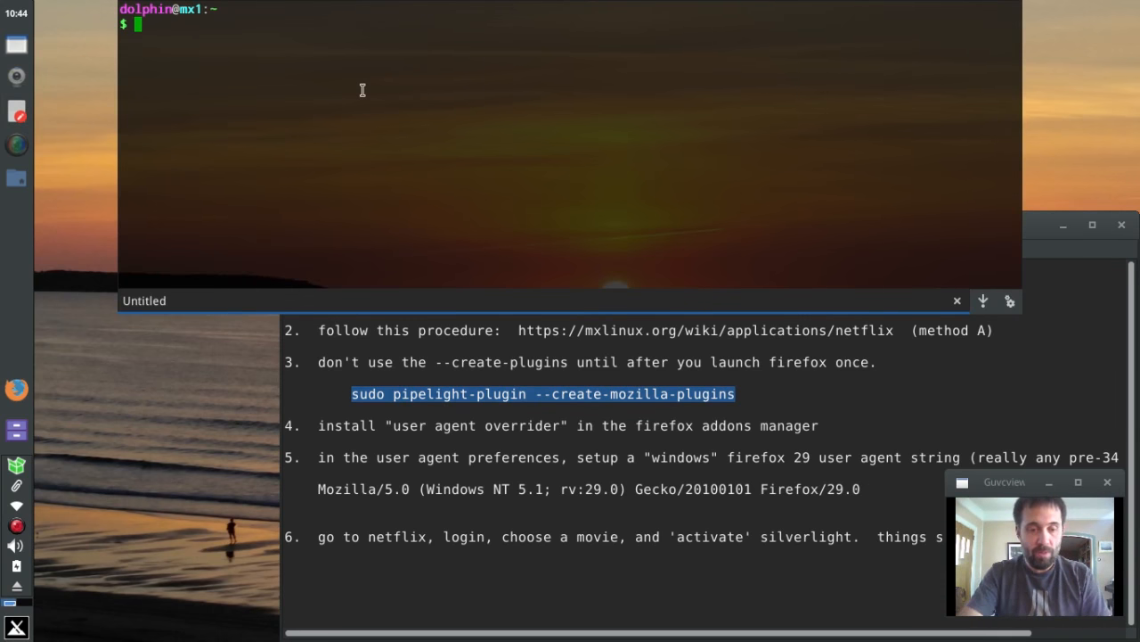
Enter sudo pipelight-plugin --create-mozilla-plugins in the drop-down terminal
type("sudo pipelight-plugin --create-mozilla-plugins")
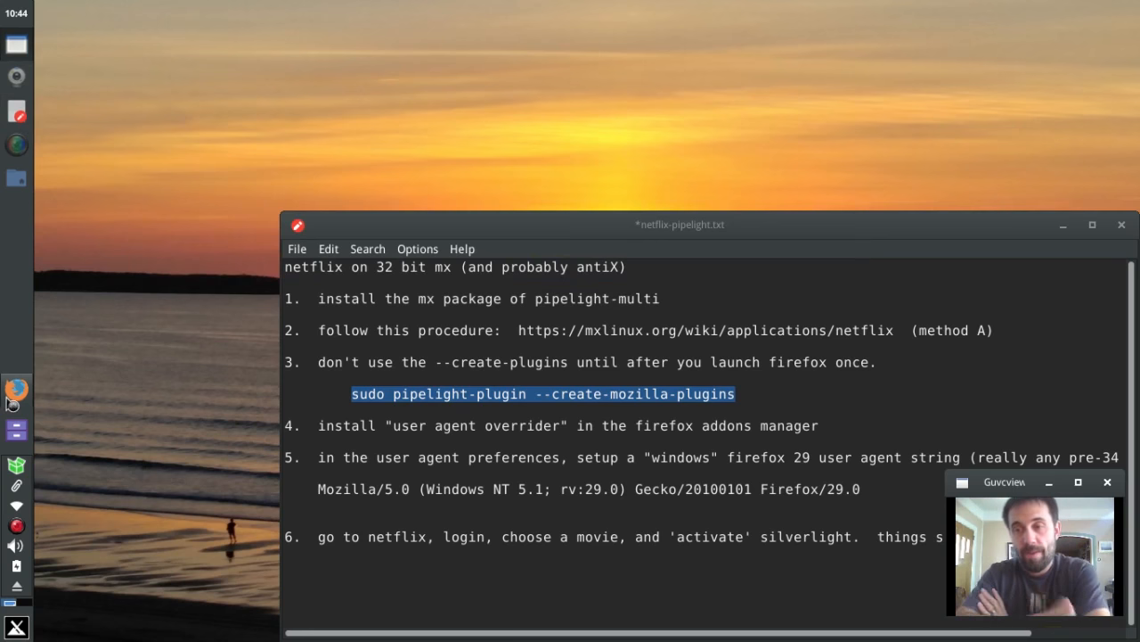
mouse_move(16, 388)
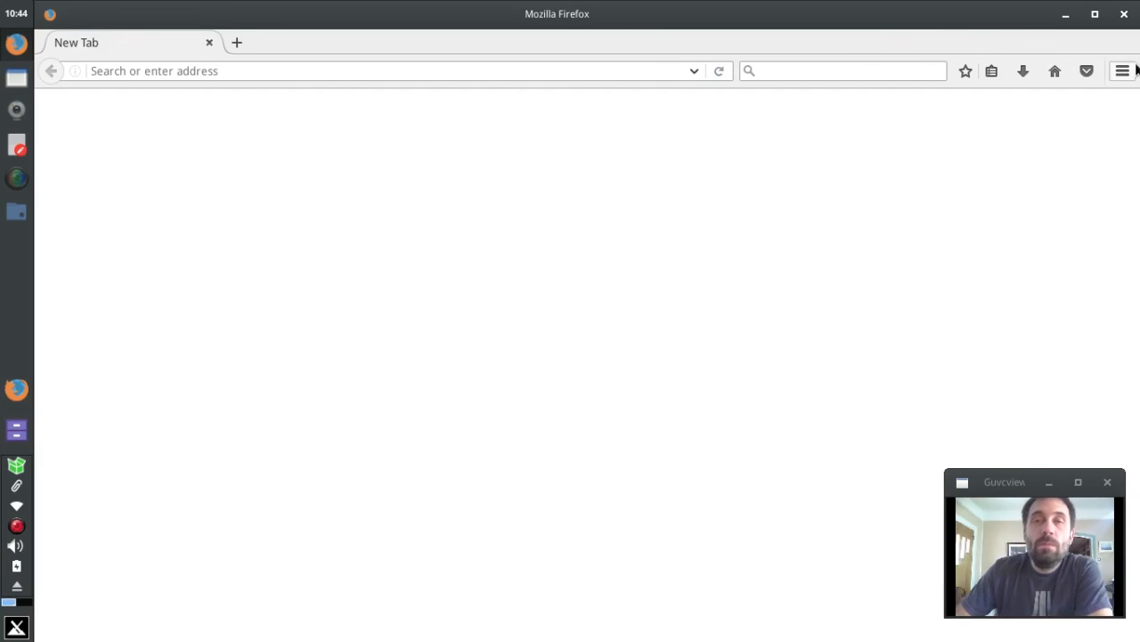
Show the Add-ons plugin list confirming Silverlight Plug-In 5.1.40416.0 is present
left_click(1122, 71)
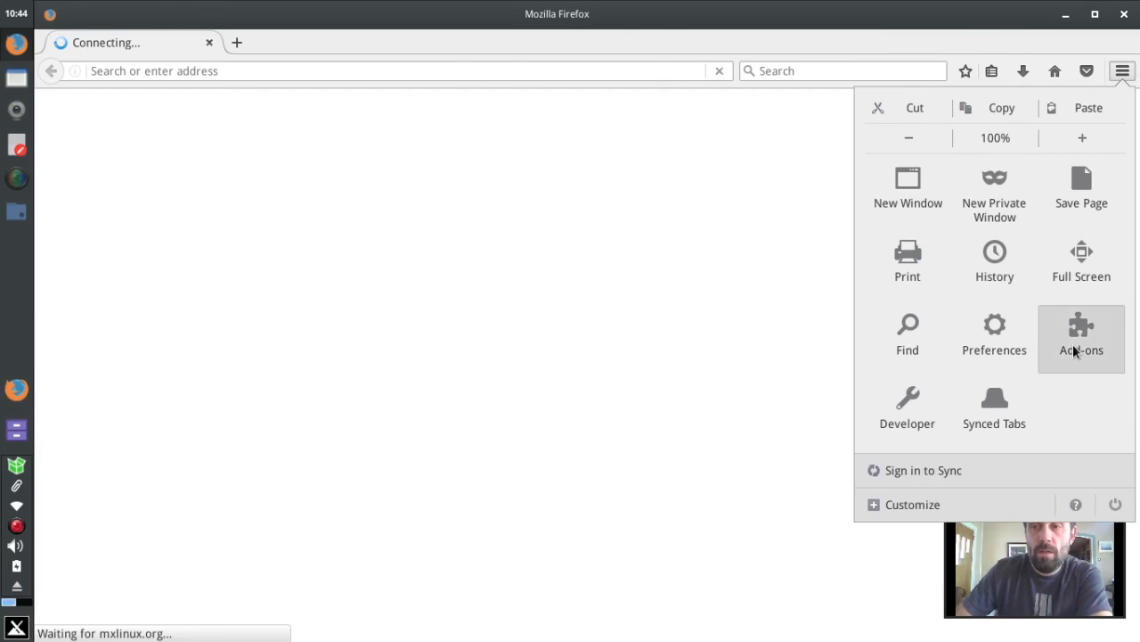
left_click(1080, 335)
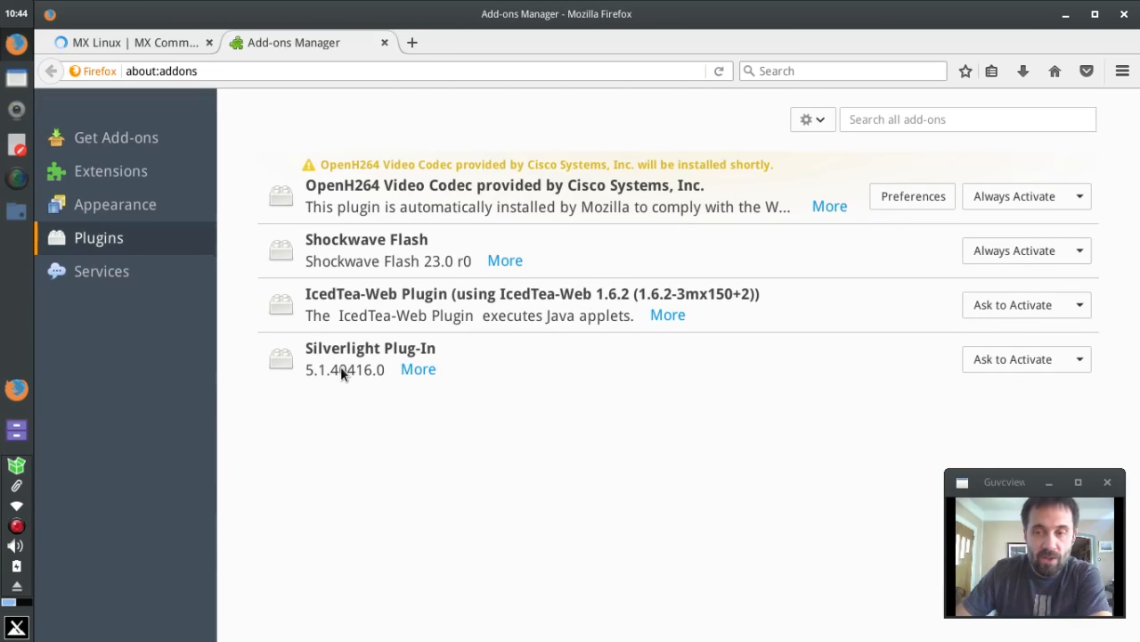
mouse_move(355, 373)
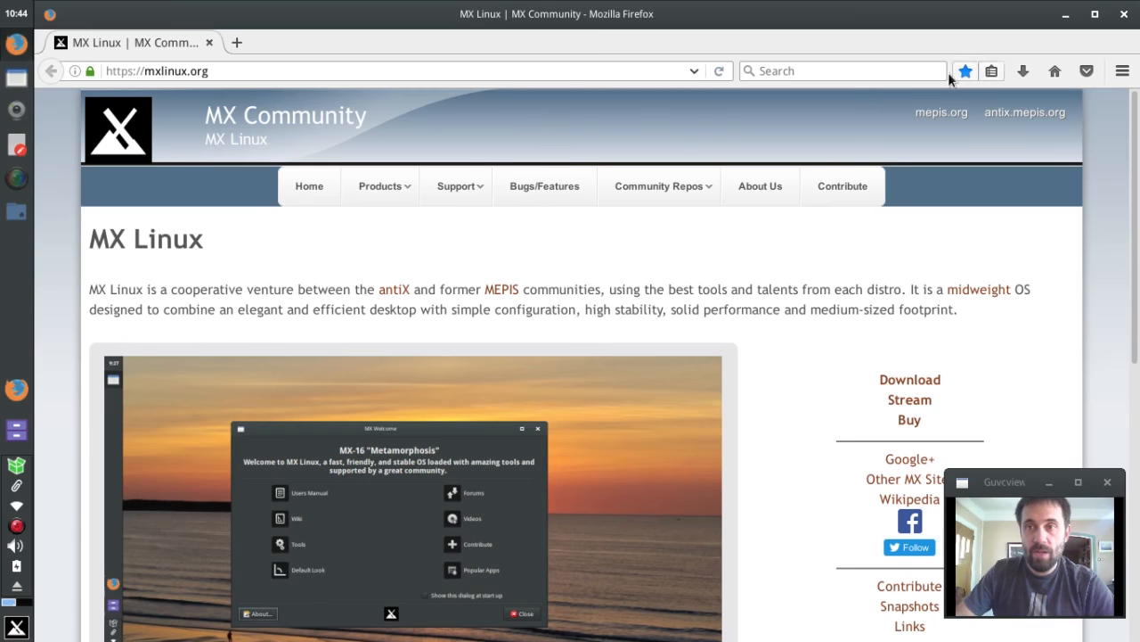
left_click(1123, 72)
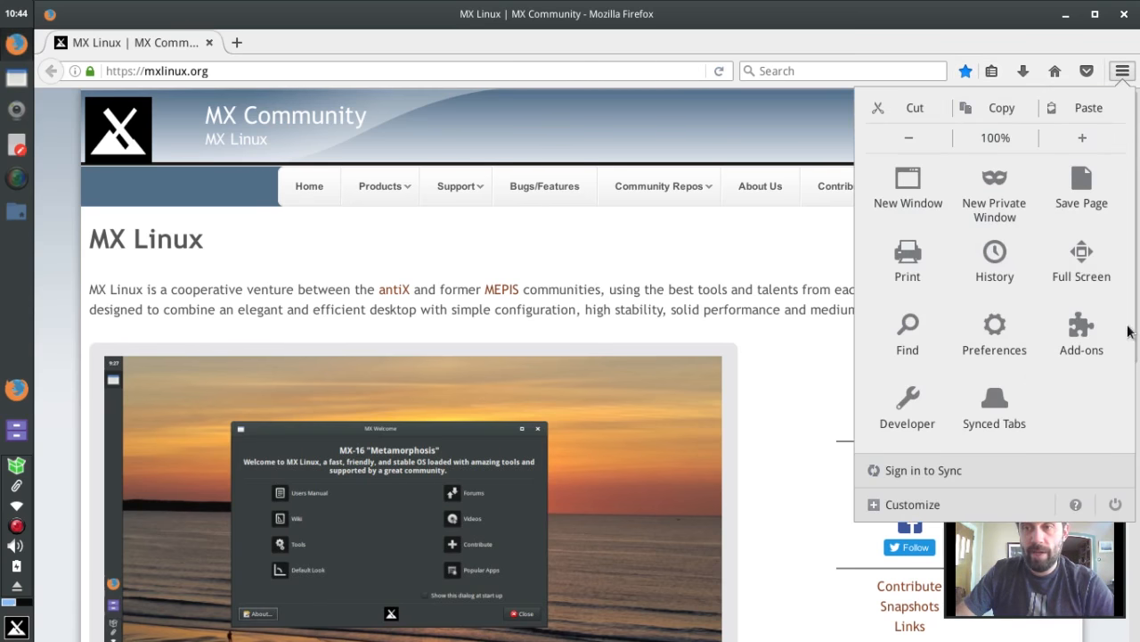
left_click(1080, 335)
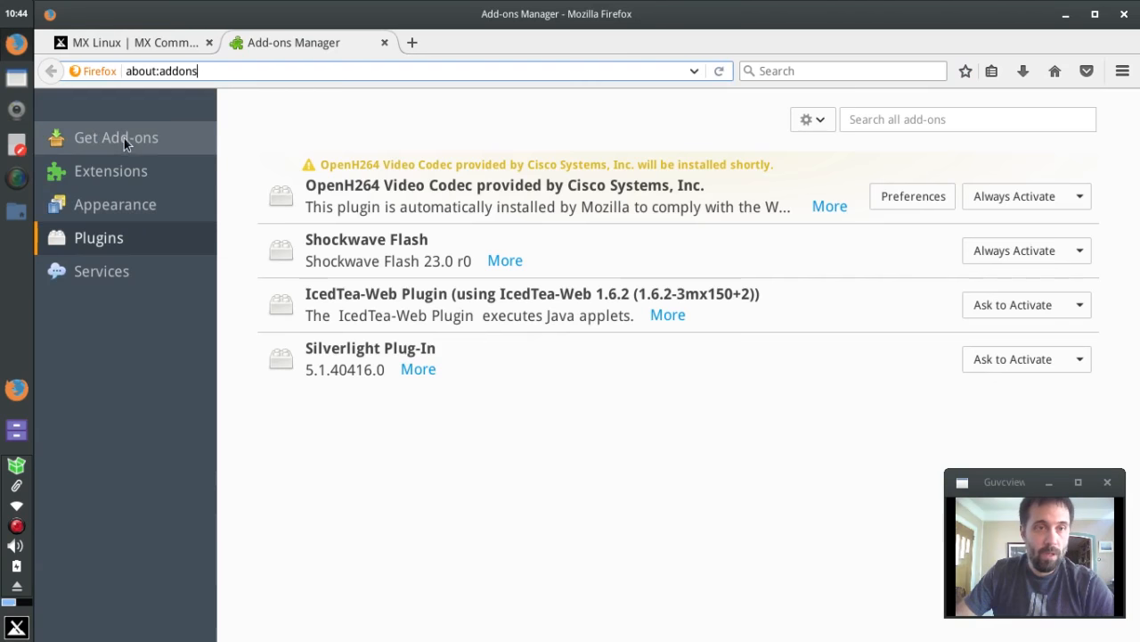
Go from 'See more add-ons!' to the full addons.mozilla.org website
left_click(116, 137)
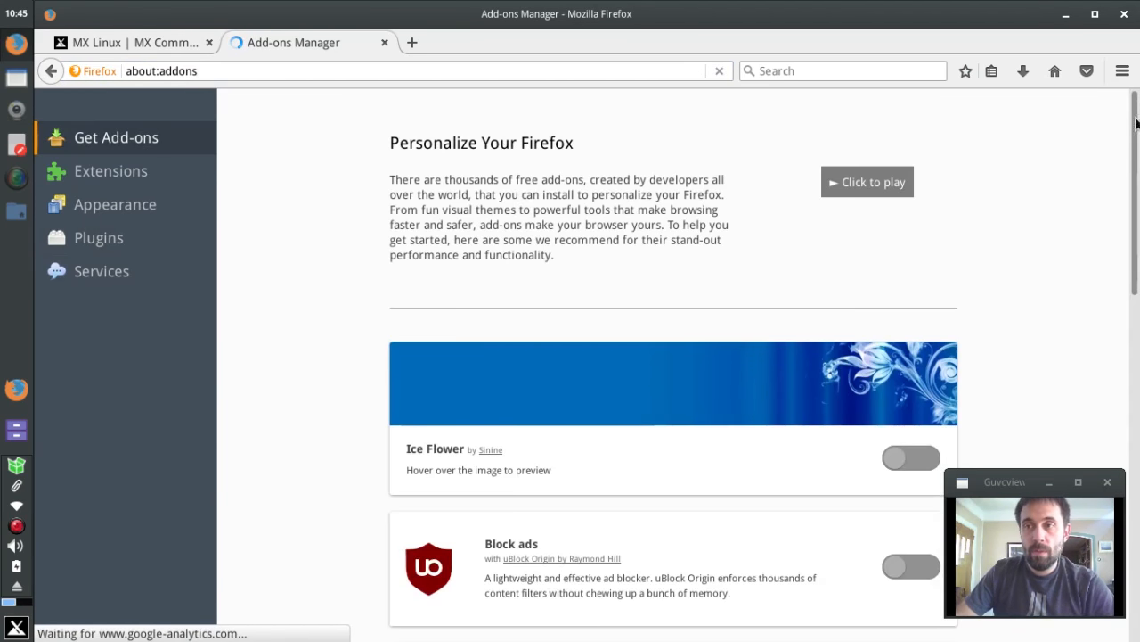
scroll("down", 3)
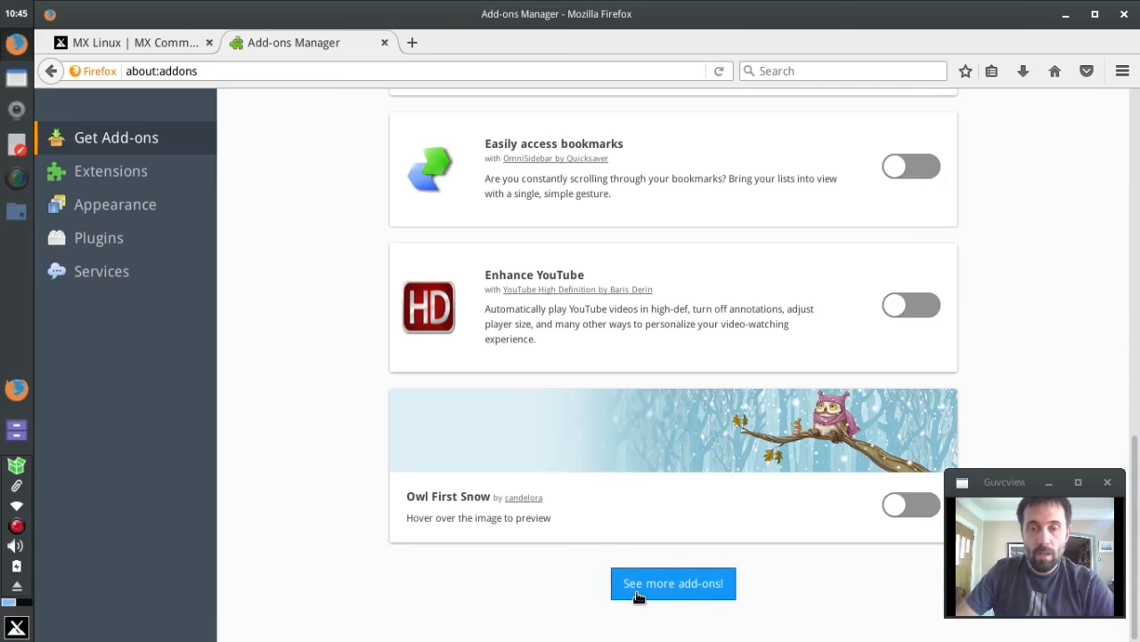
left_click(673, 582)
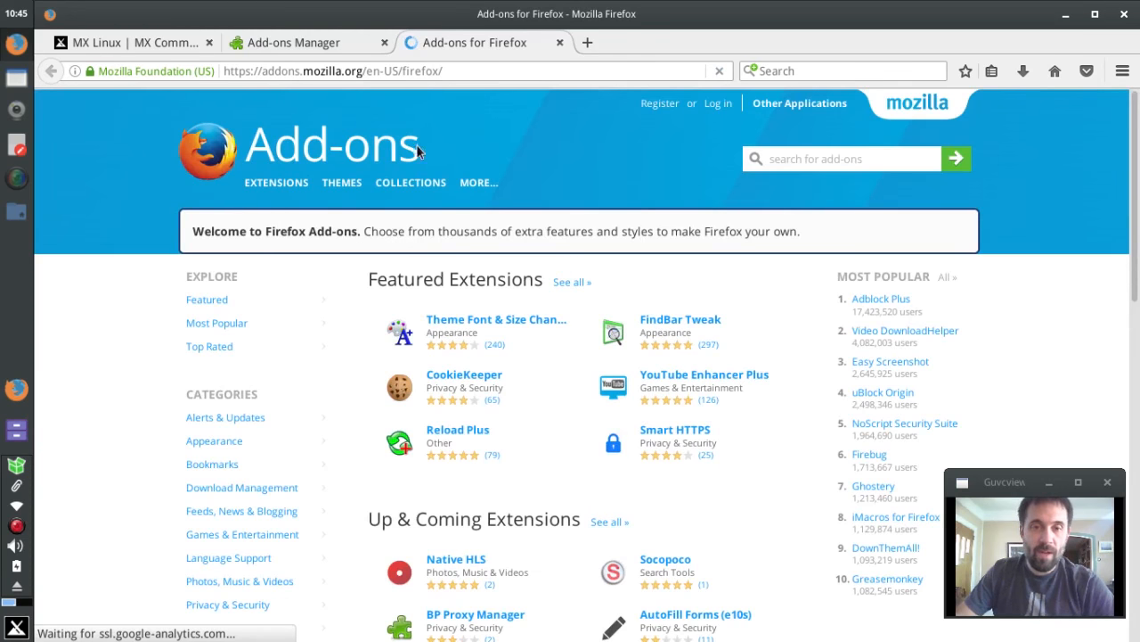
Search for 'user agent' and add the User Agent Overrider add-on to Firefox
type("u")
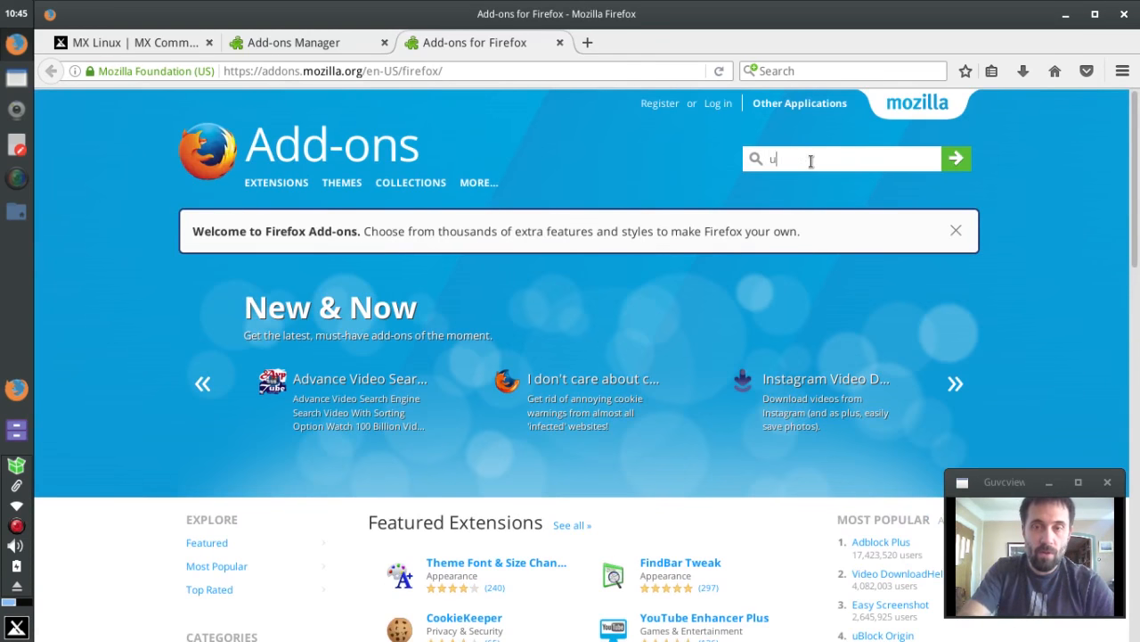
type("ser agent")
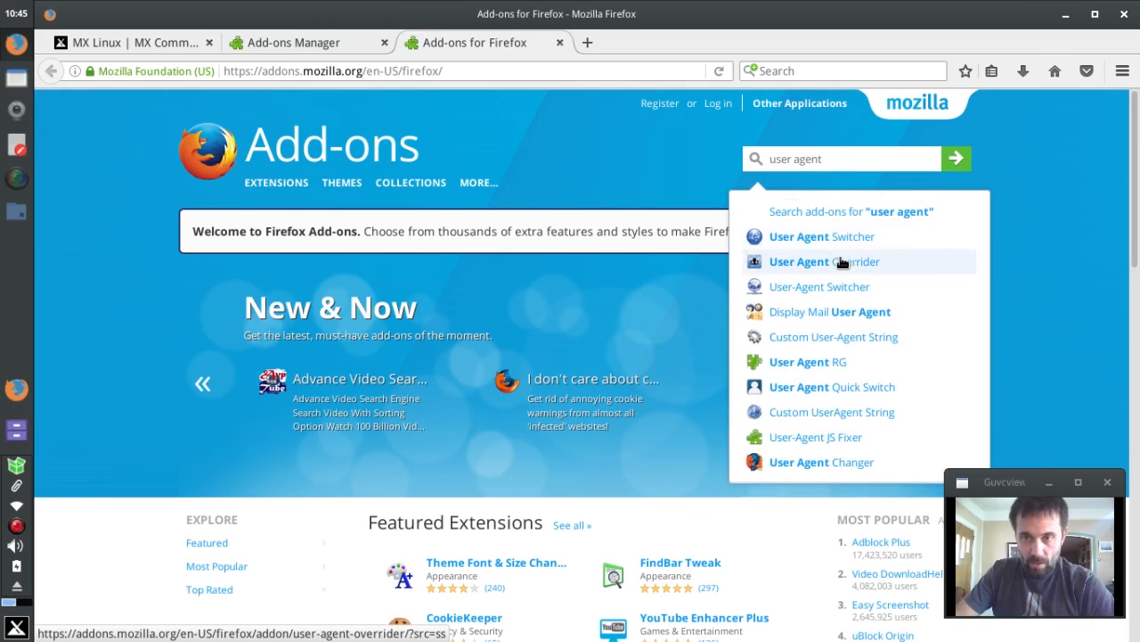
left_click(823, 261)
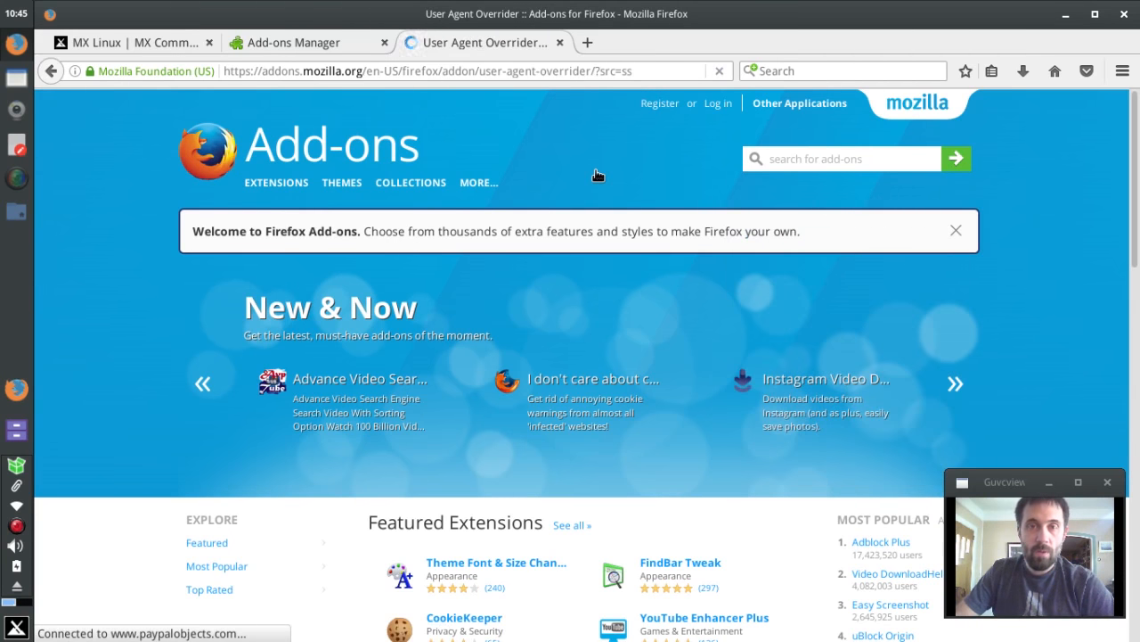
left_click(410, 182)
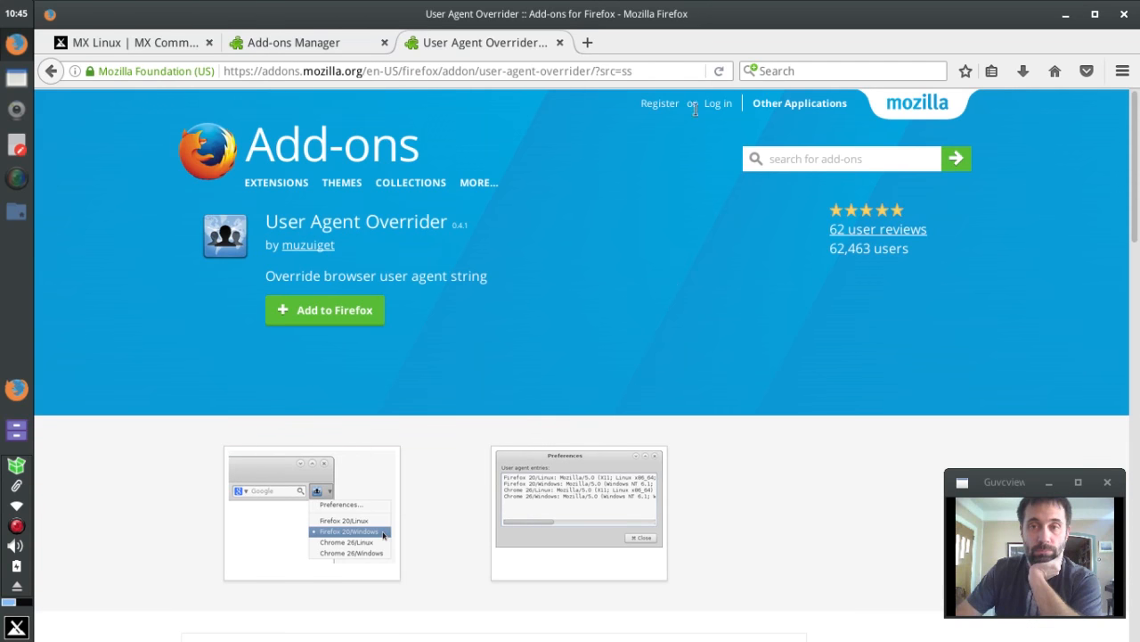
left_click(324, 310)
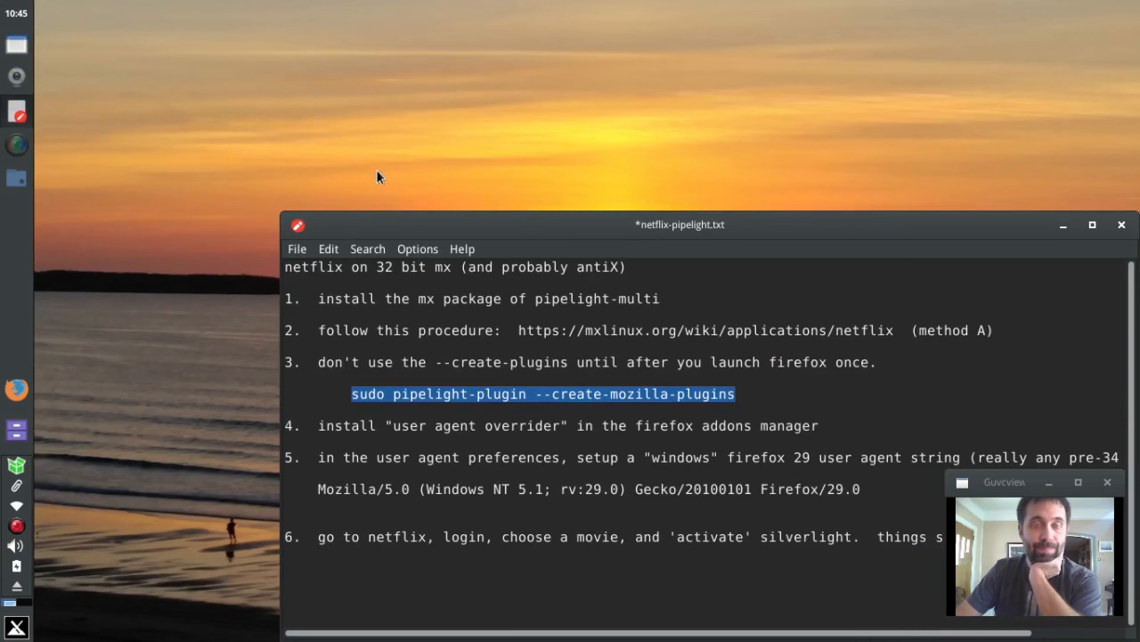
mouse_move(386, 214)
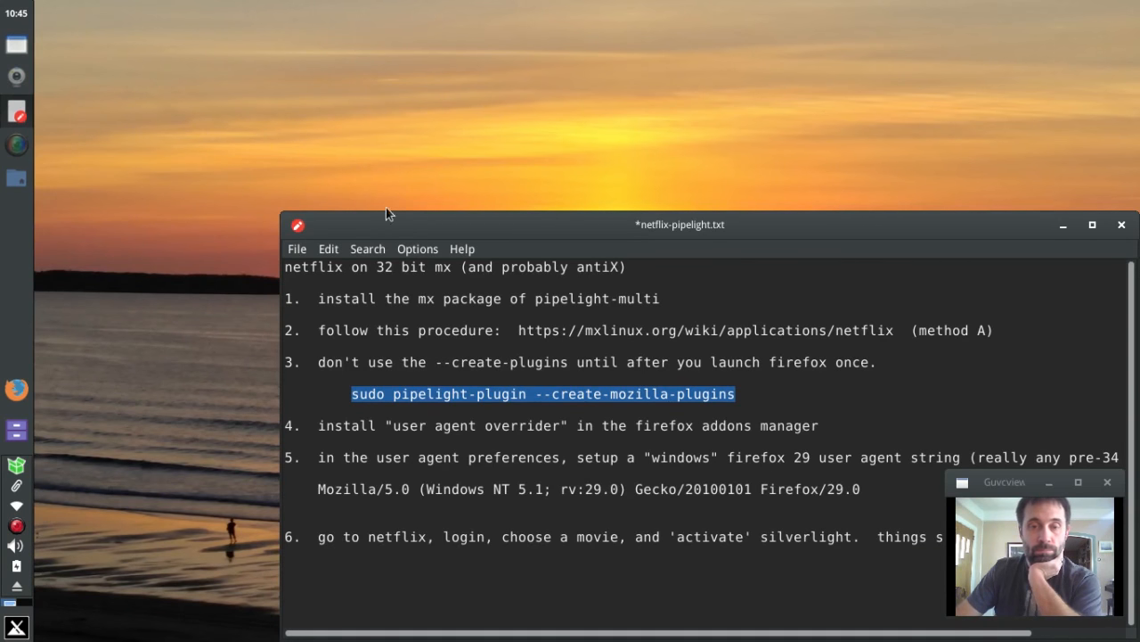
mouse_move(319, 483)
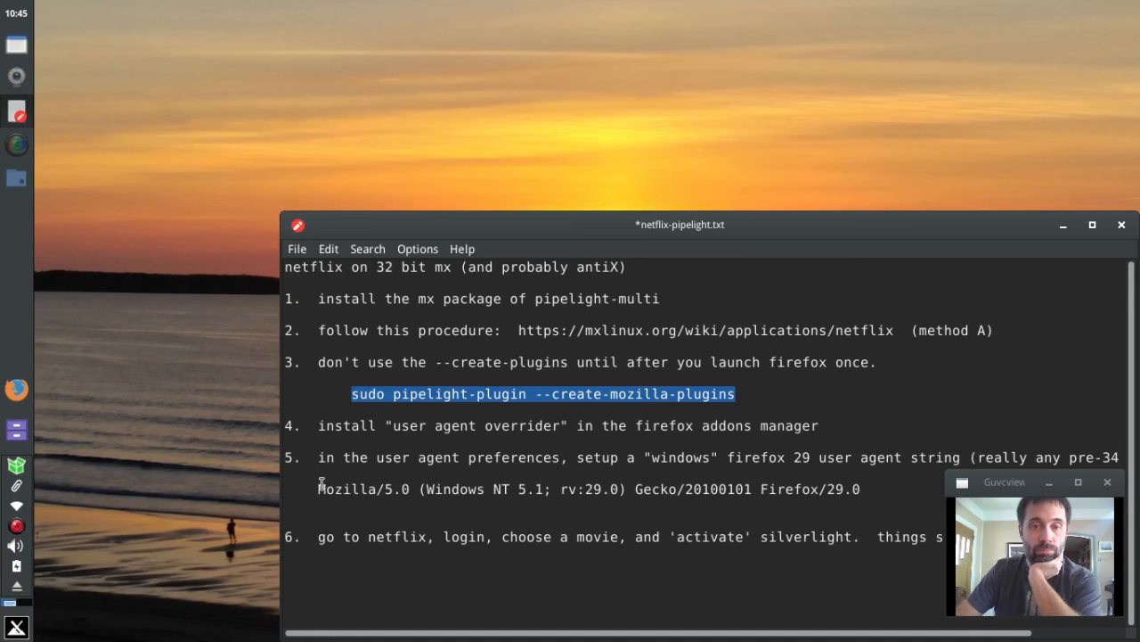
left_click(319, 474)
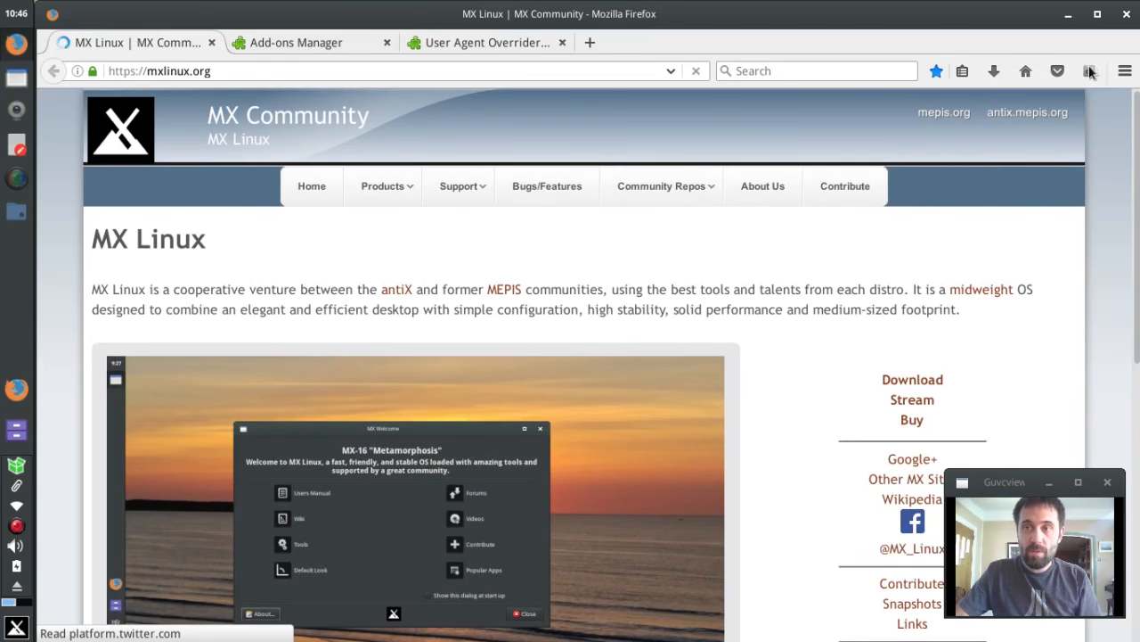
Add a 'Firefox 29:' entry with the Windows NT 5.1 Firefox/29.0 string in User Agent Overrider preferences and close them
left_click(1090, 71)
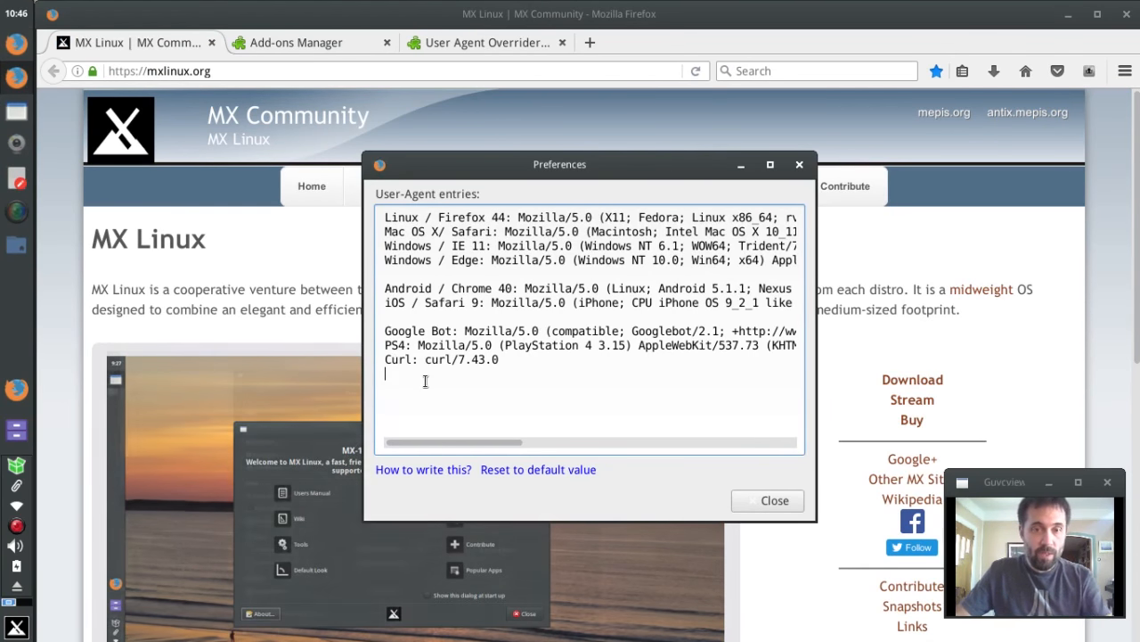
type("Fire")
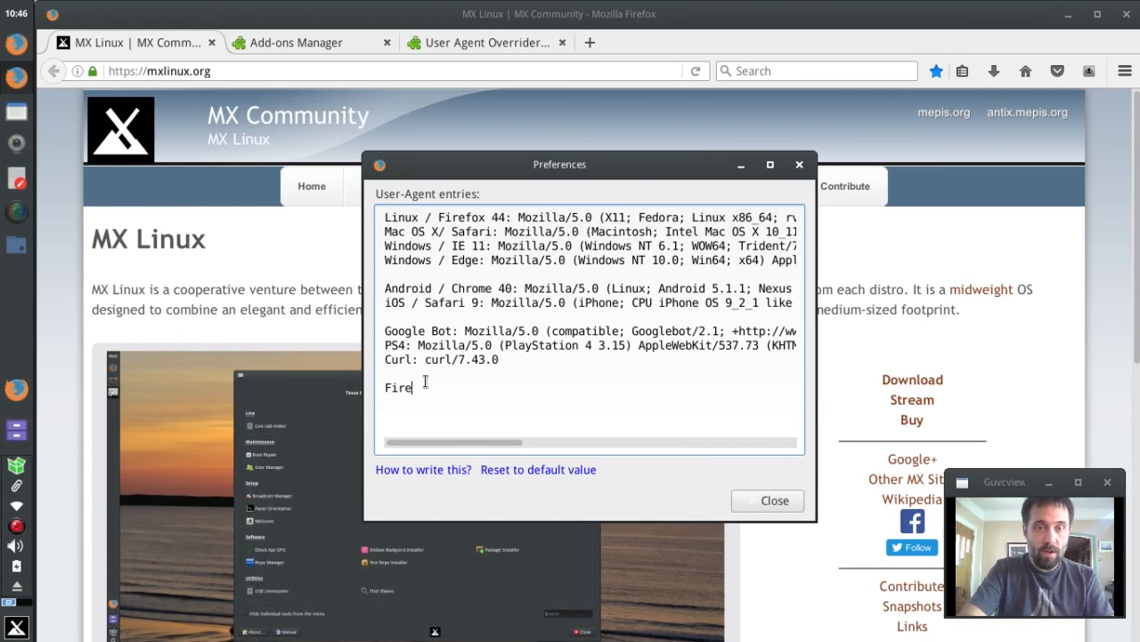
type("fox")
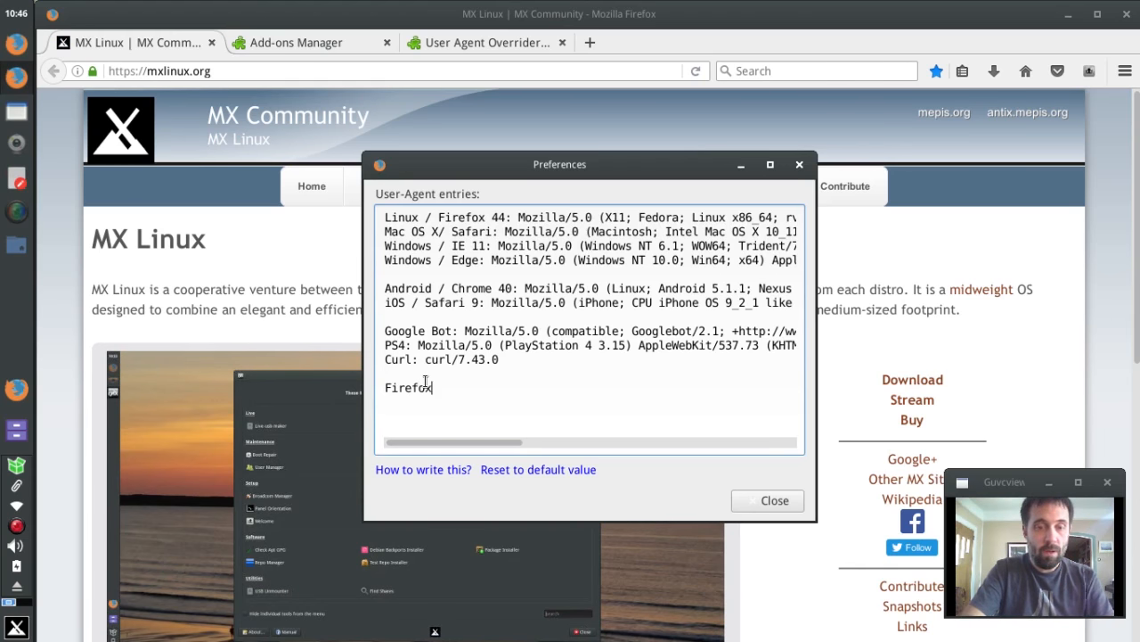
type("29:")
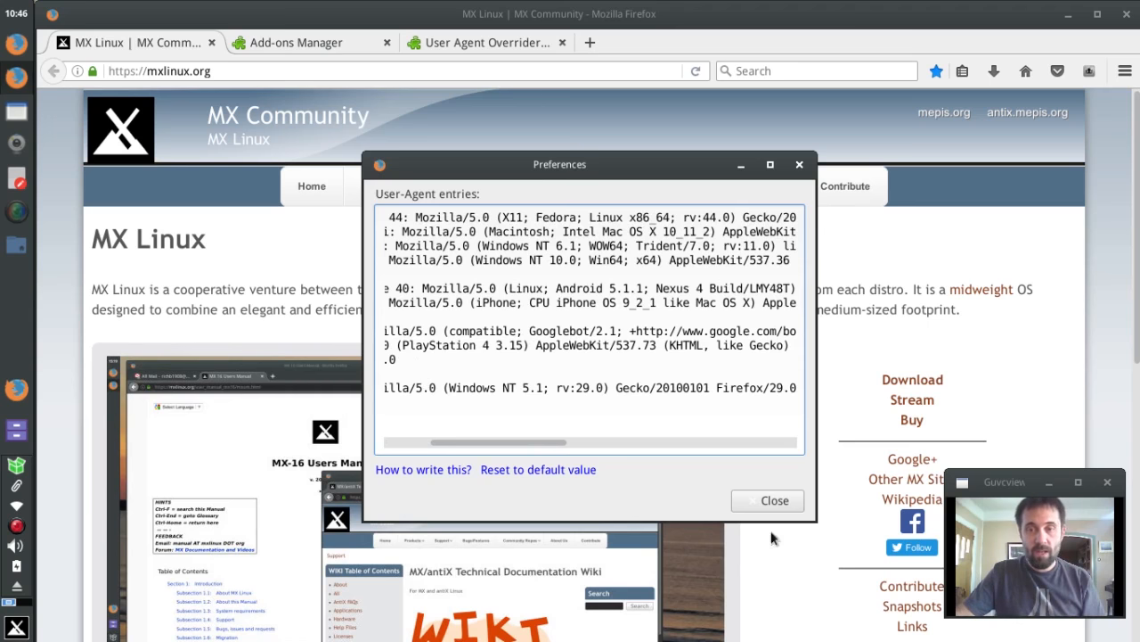
left_click(766, 499)
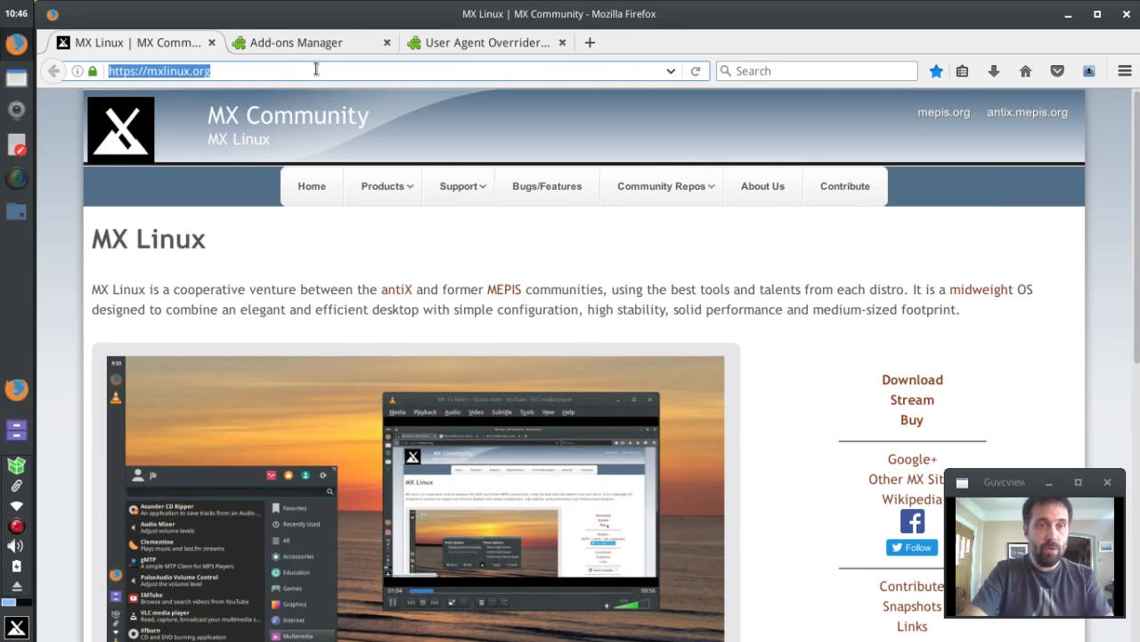
Go to netflix.com and sign in with the saved account credentials
type("netflix.com")
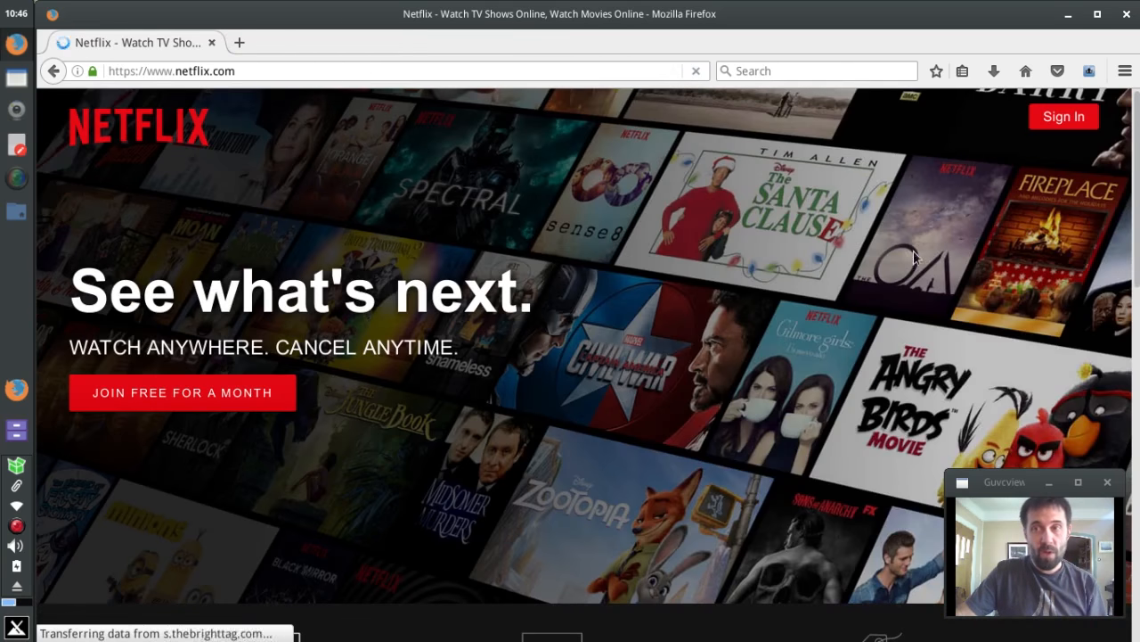
left_click(1062, 118)
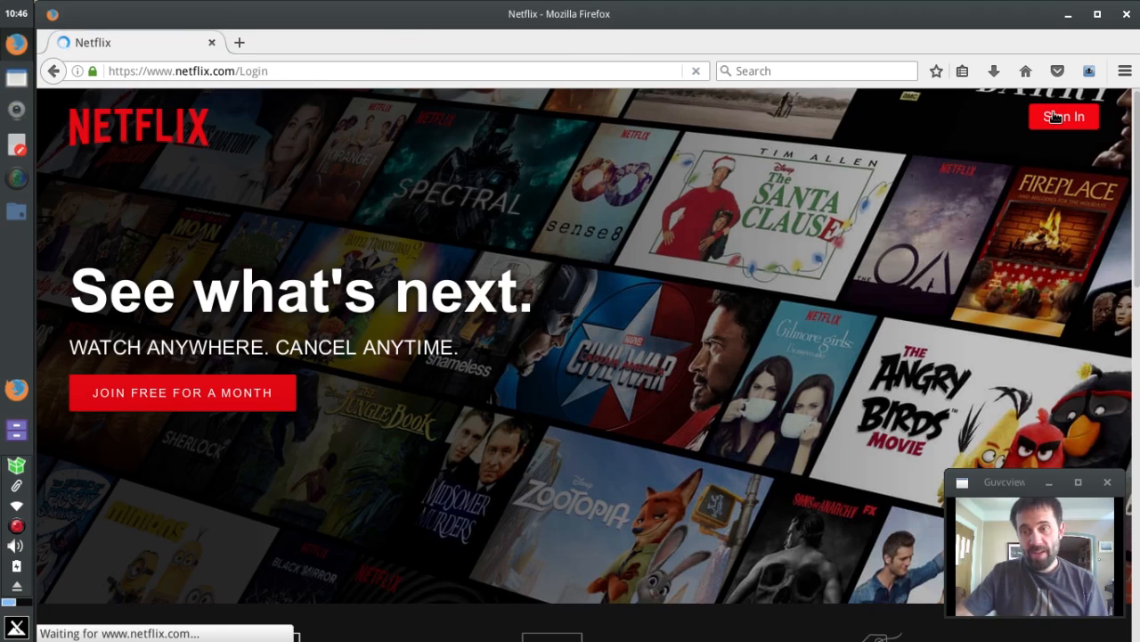
left_click(1062, 117)
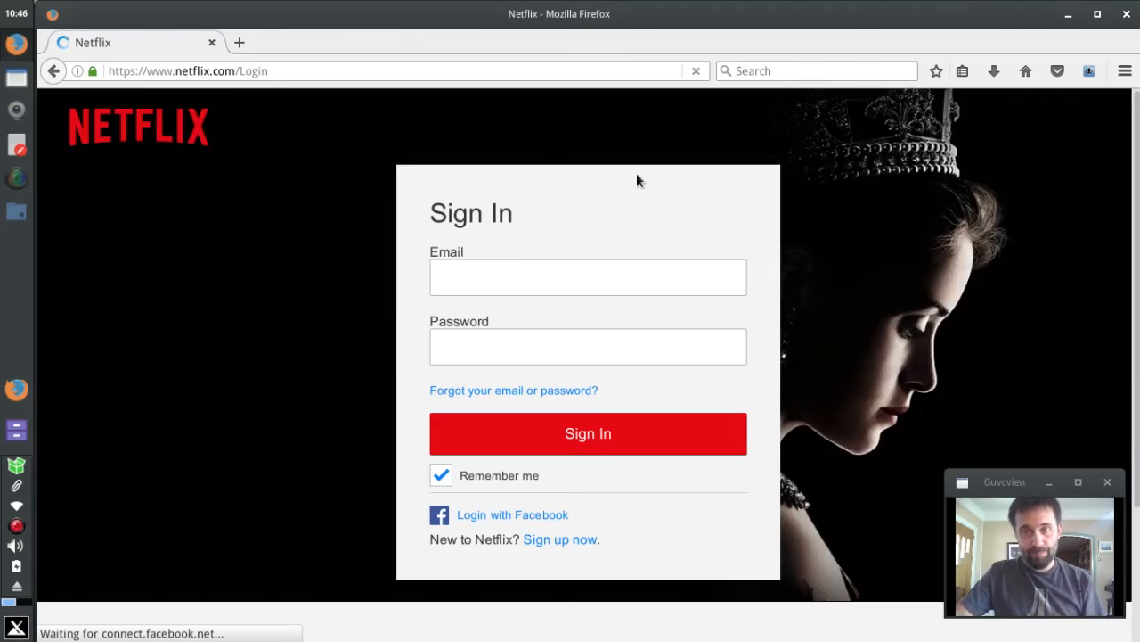
left_click(589, 433)
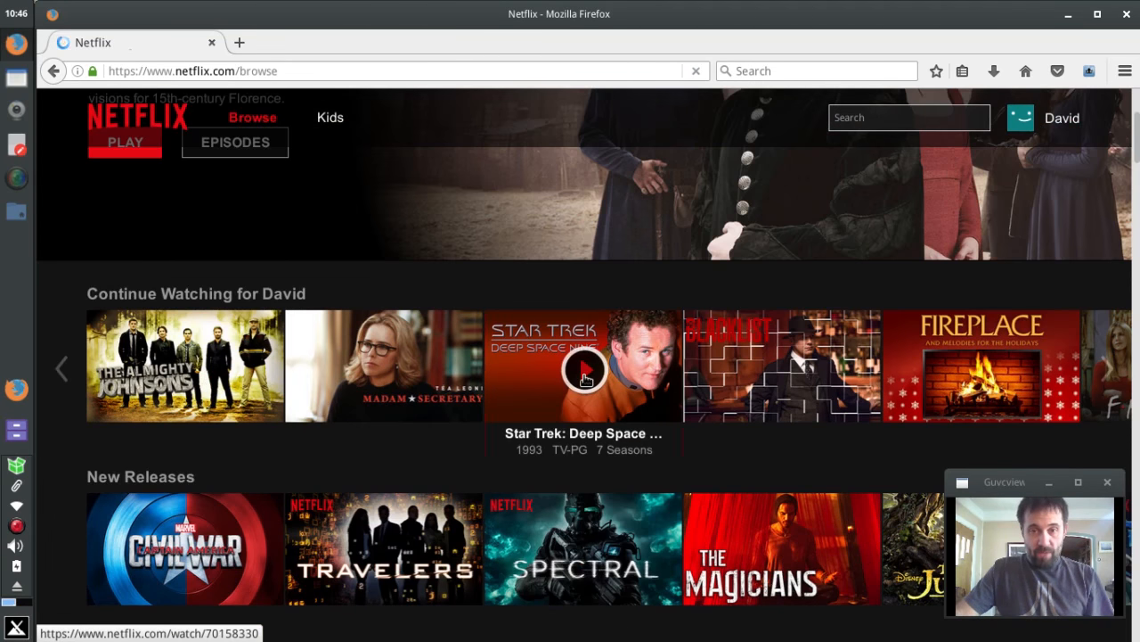
Start Star Trek: Deep Space Nine from Continue Watching
left_click(585, 367)
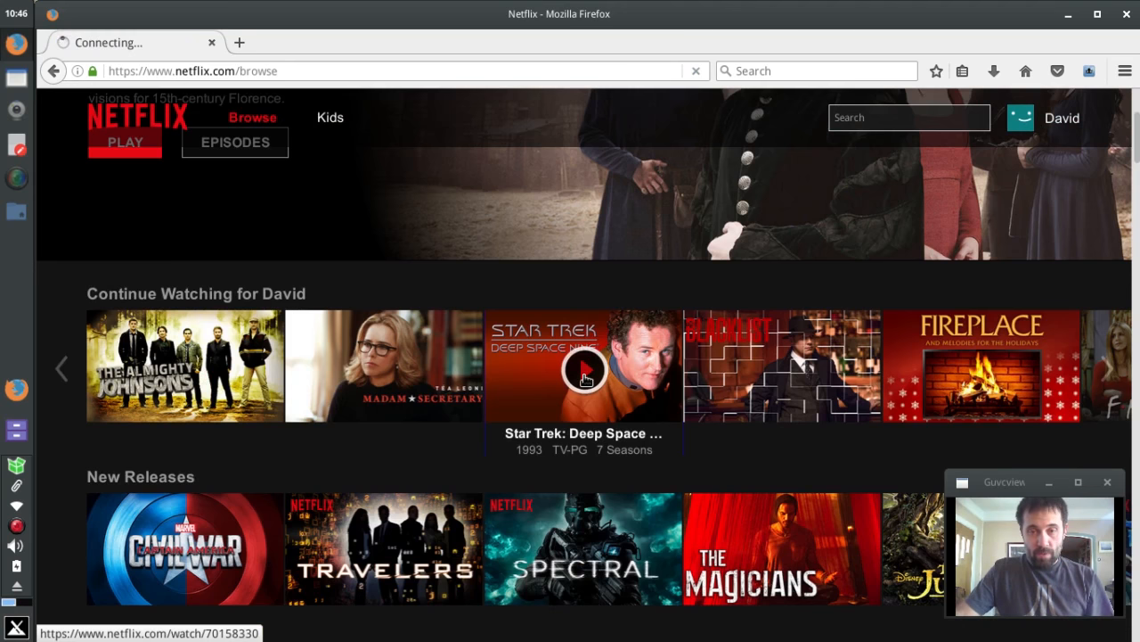
left_click(584, 367)
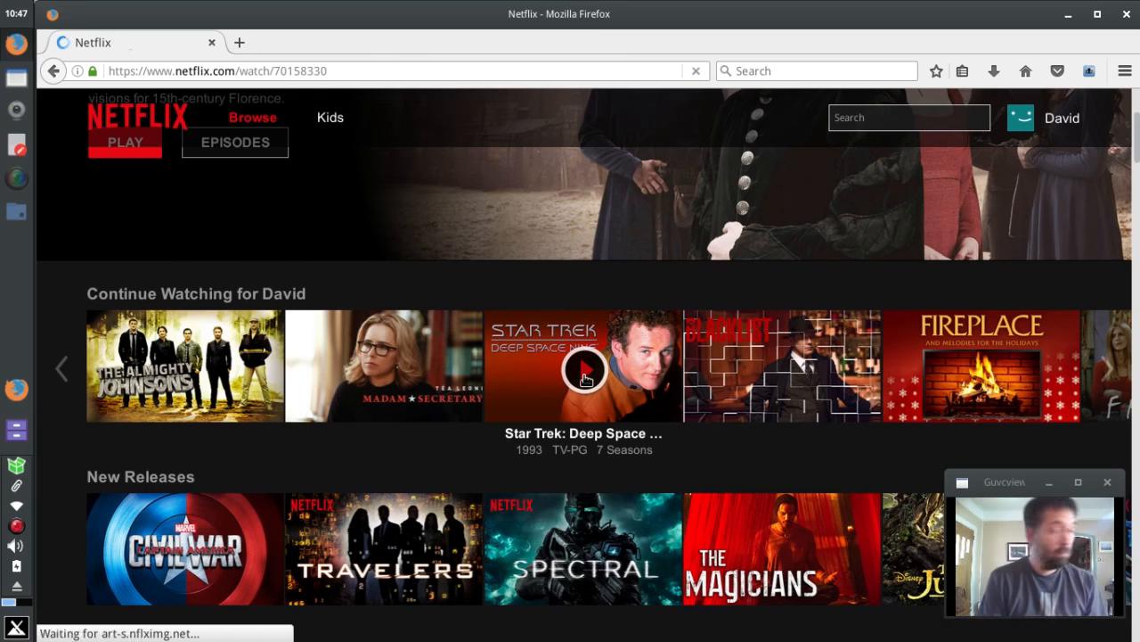
Activate Silverlight so the Deep Space Nine episode Prodigal Daughter plays with subtitles
left_click(587, 367)
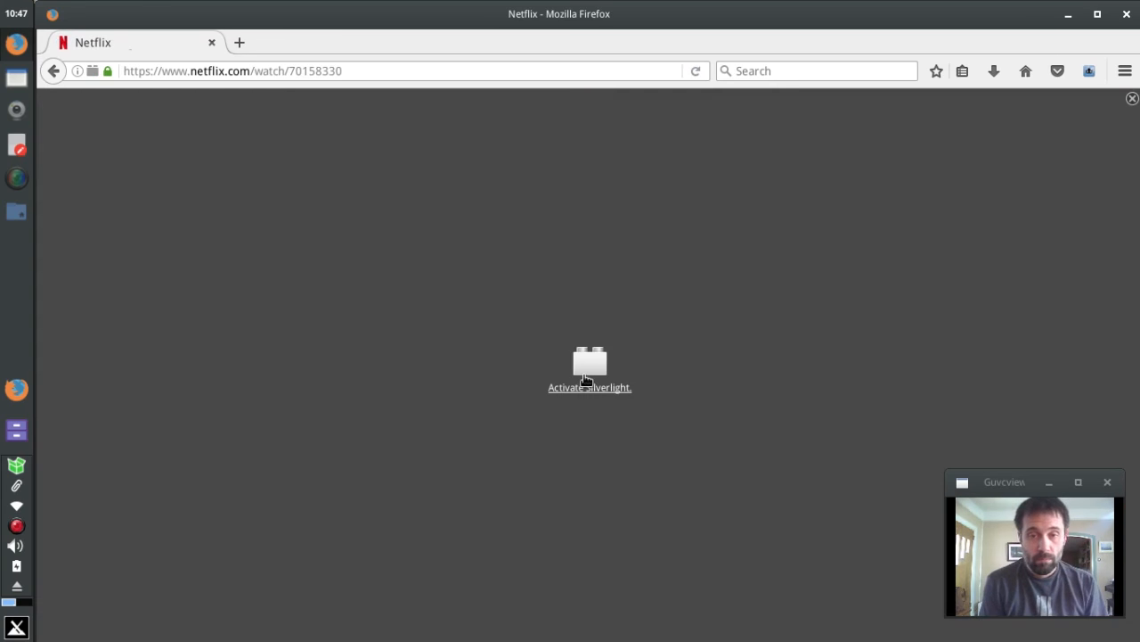
mouse_move(603, 399)
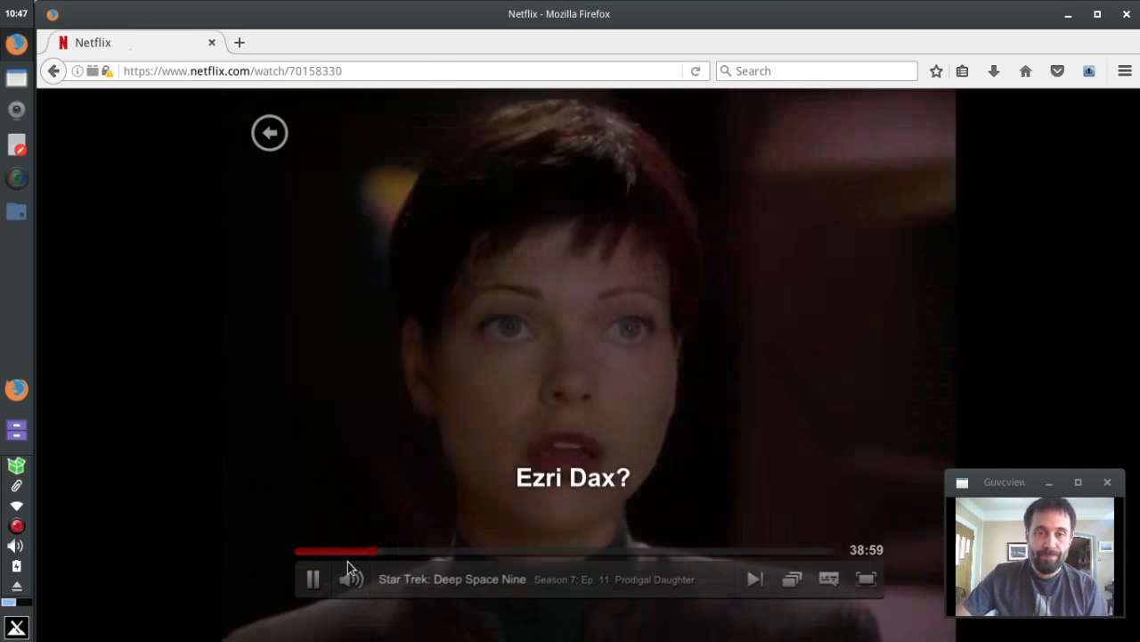
left_click(313, 577)
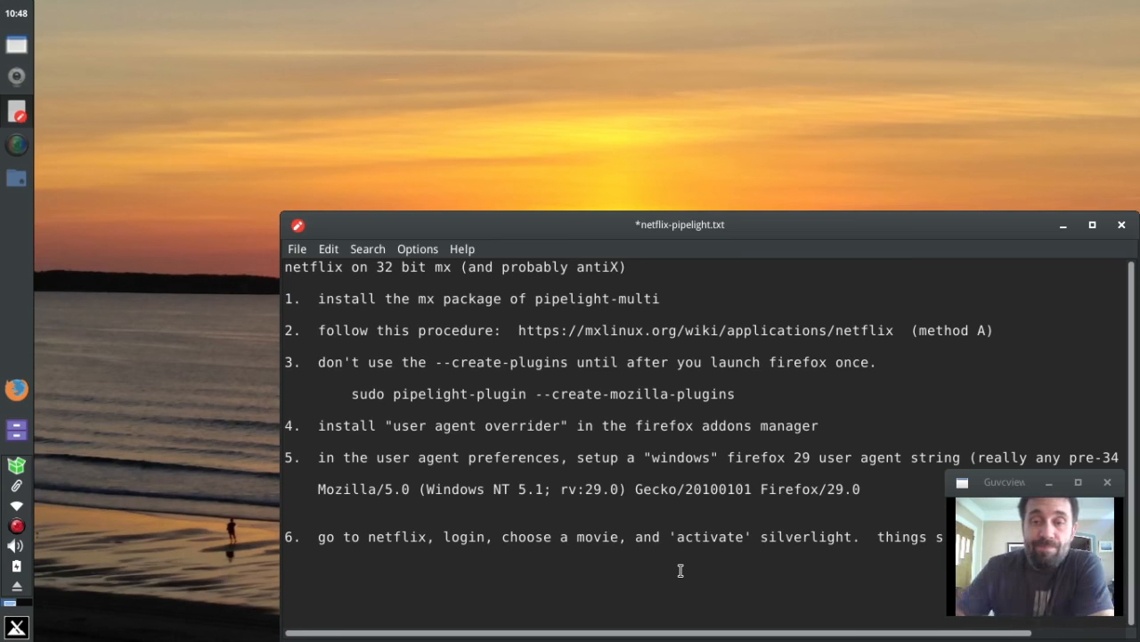
Close the netflix-pipelight.txt notes window, leaving the desktop clear
left_click(1123, 224)
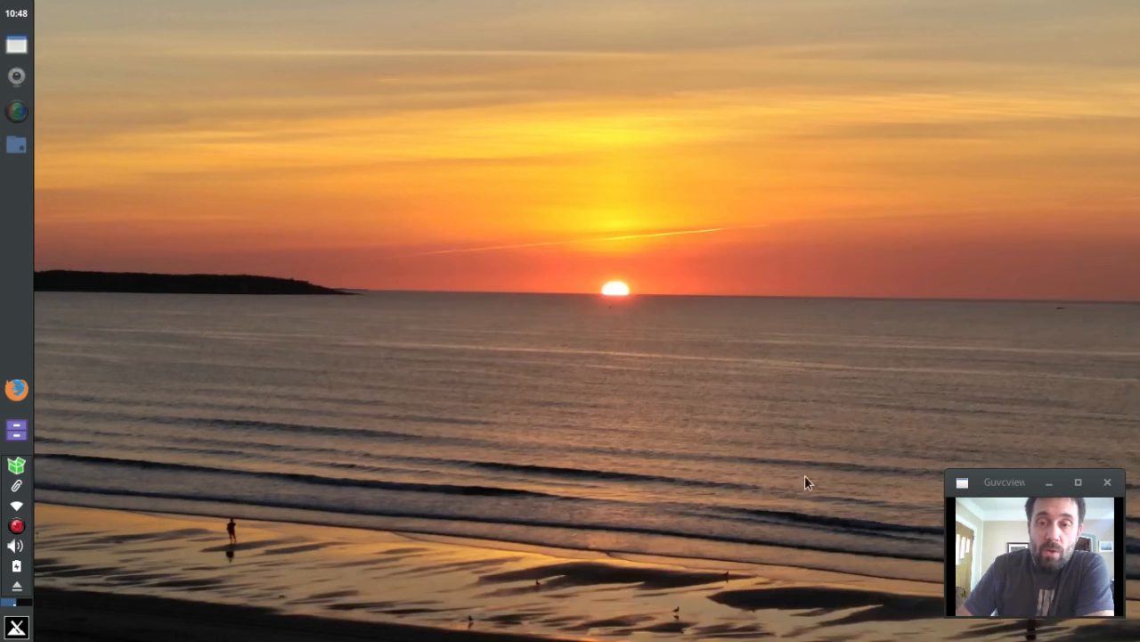
mouse_move(763, 142)
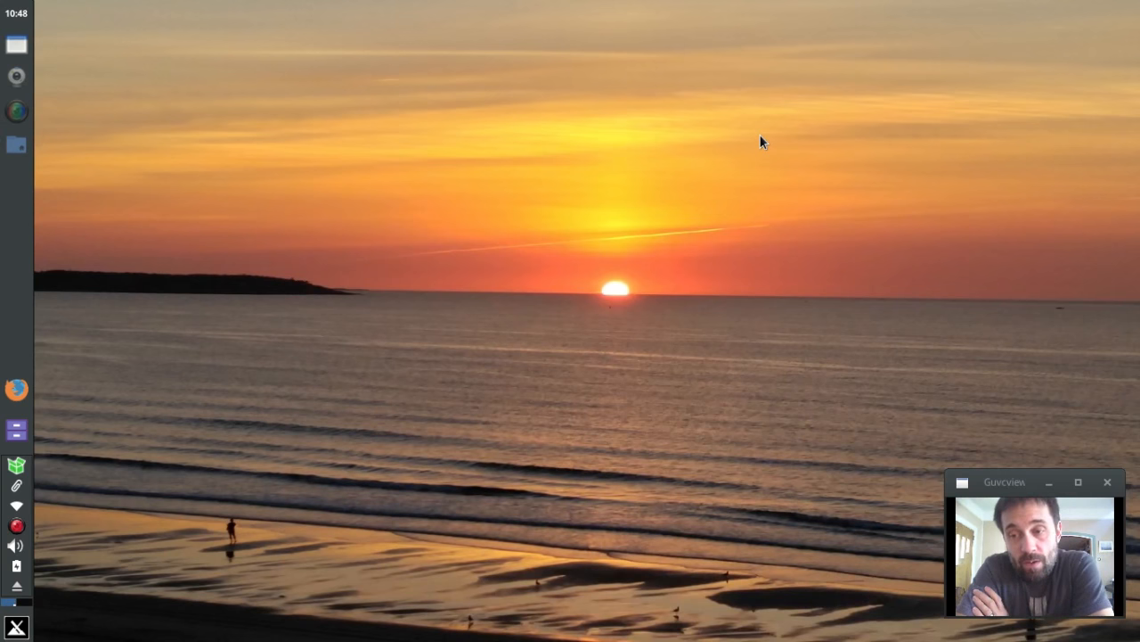